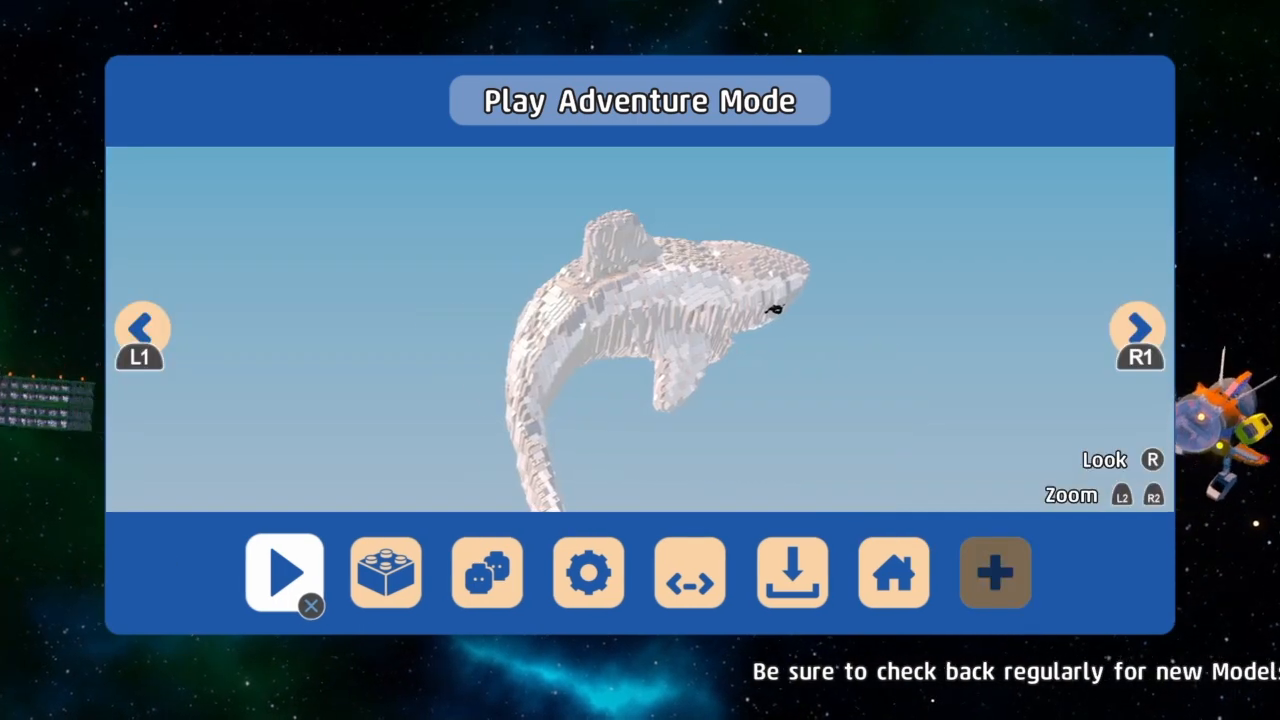
Leave the showcase previews and bring up the Continue Game options from the main menu
left_click(1138, 328)
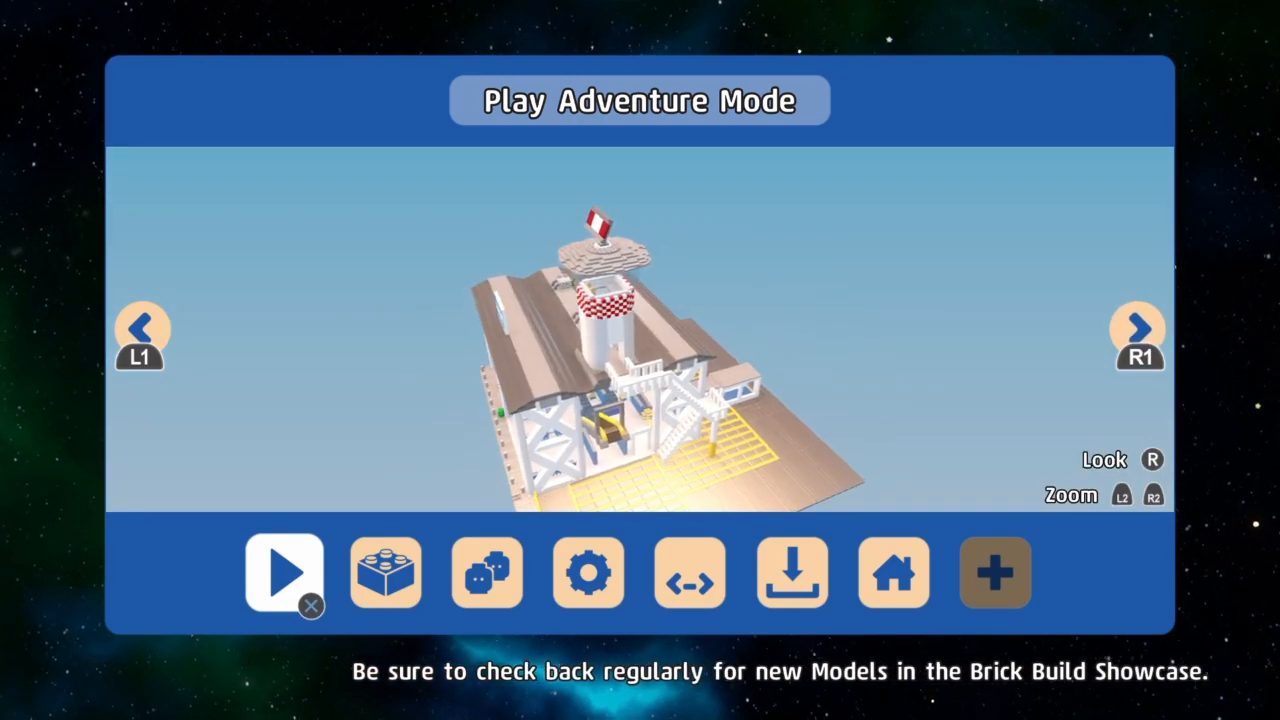
left_click(284, 572)
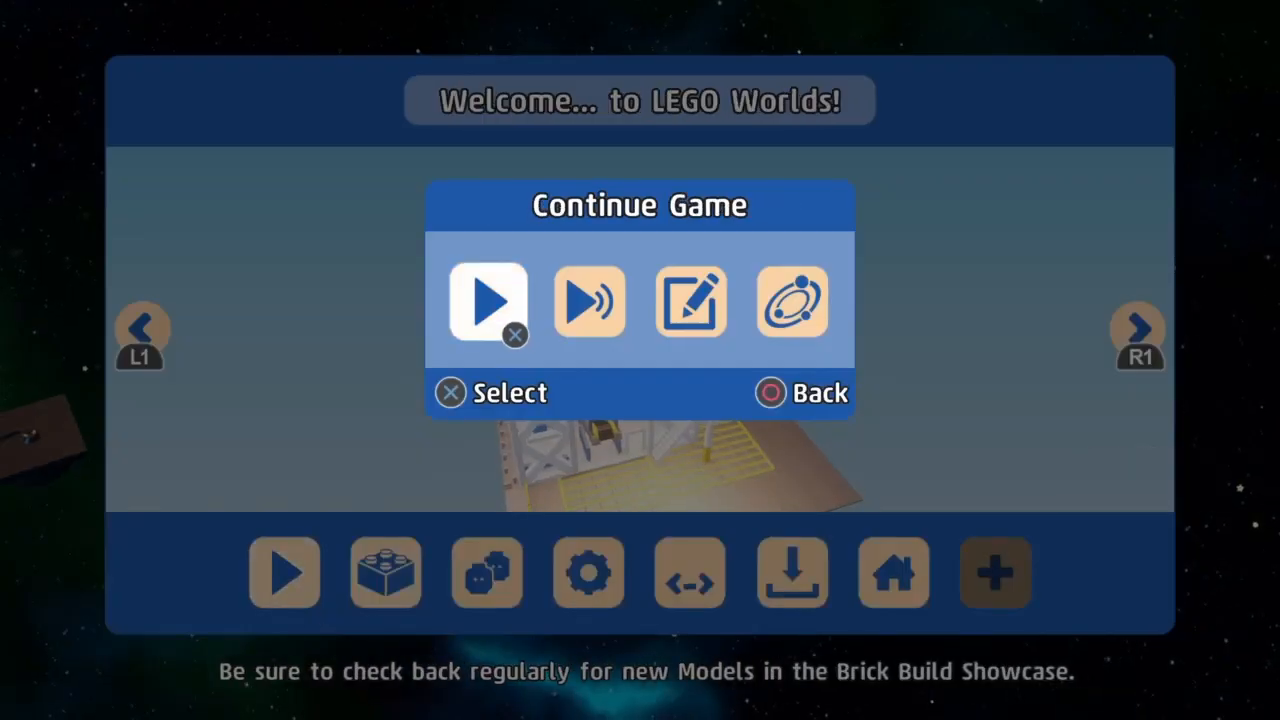
Choose Play Adventure Mode and continue on the current moon-base world
left_click(488, 300)
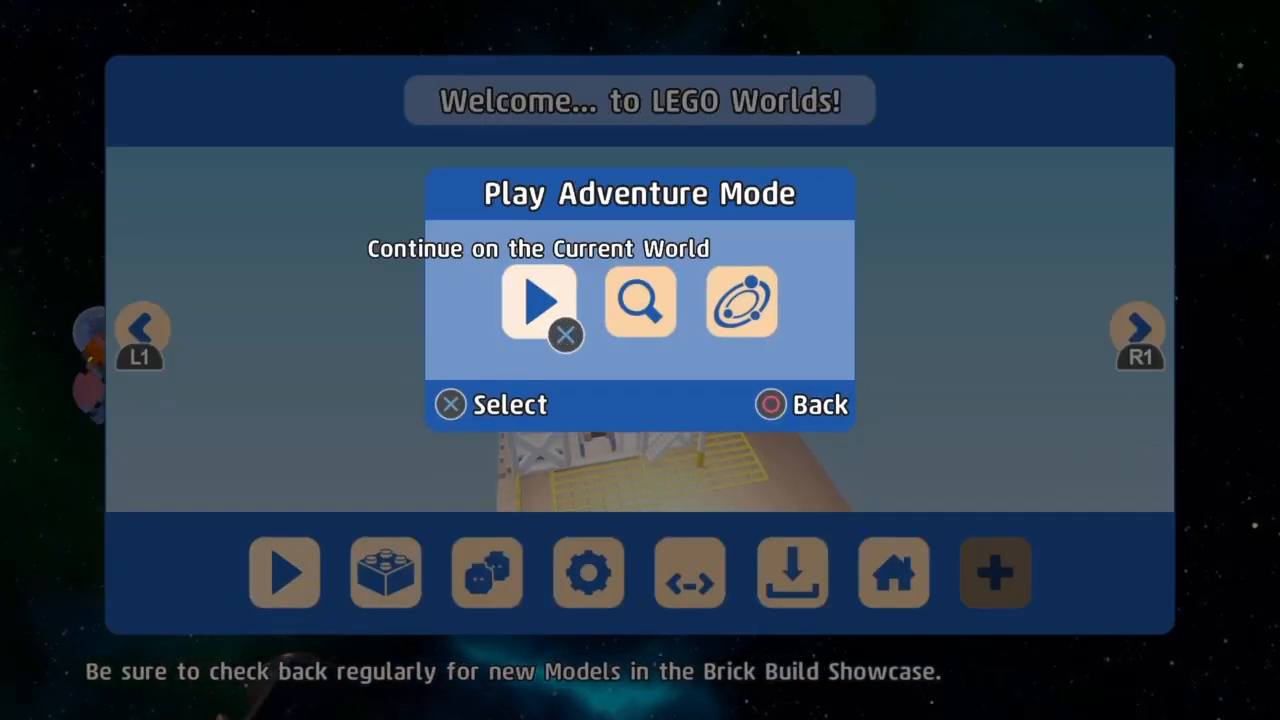
left_click(538, 300)
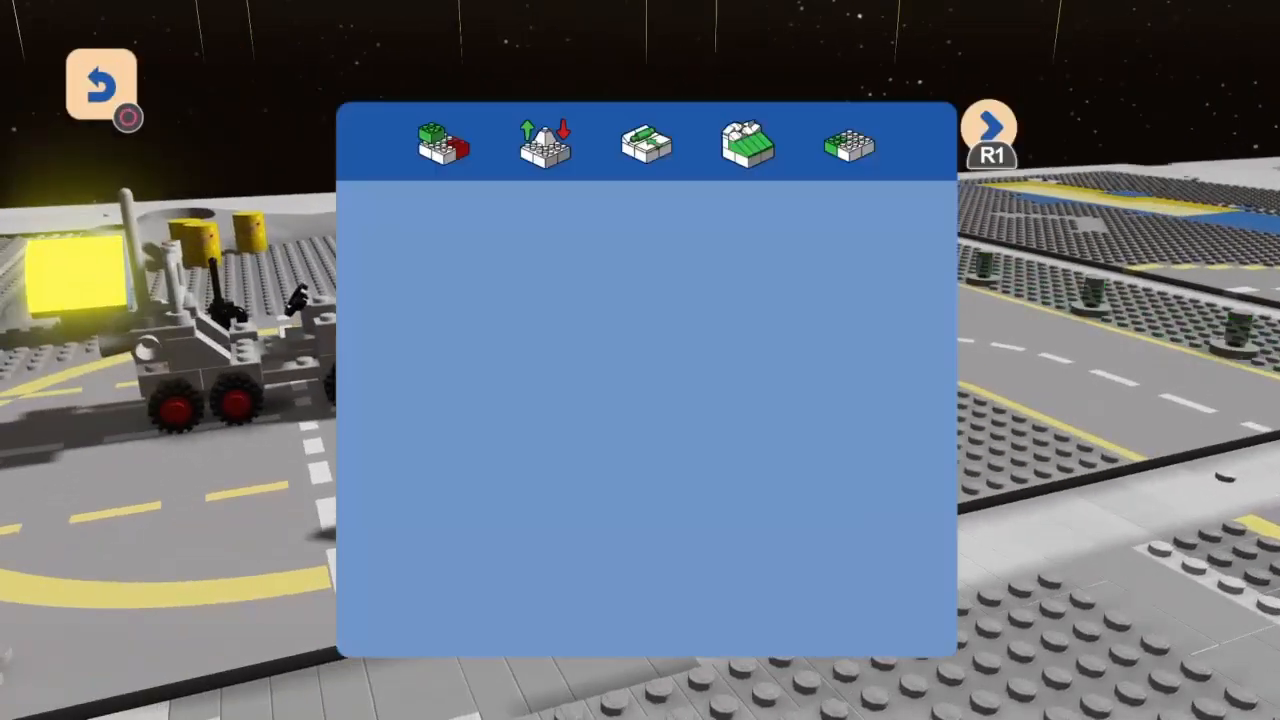
left_click(746, 142)
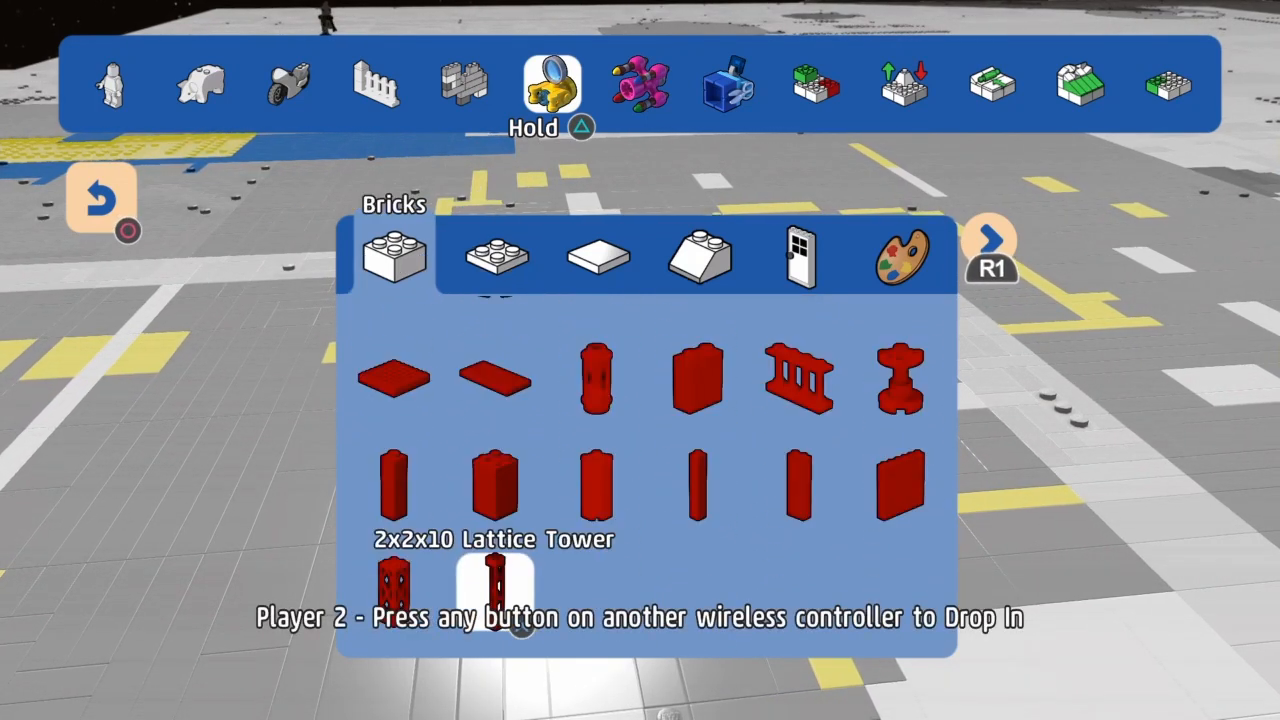
Switch the toolbar from single bricks to the Models catalogue
left_click(460, 84)
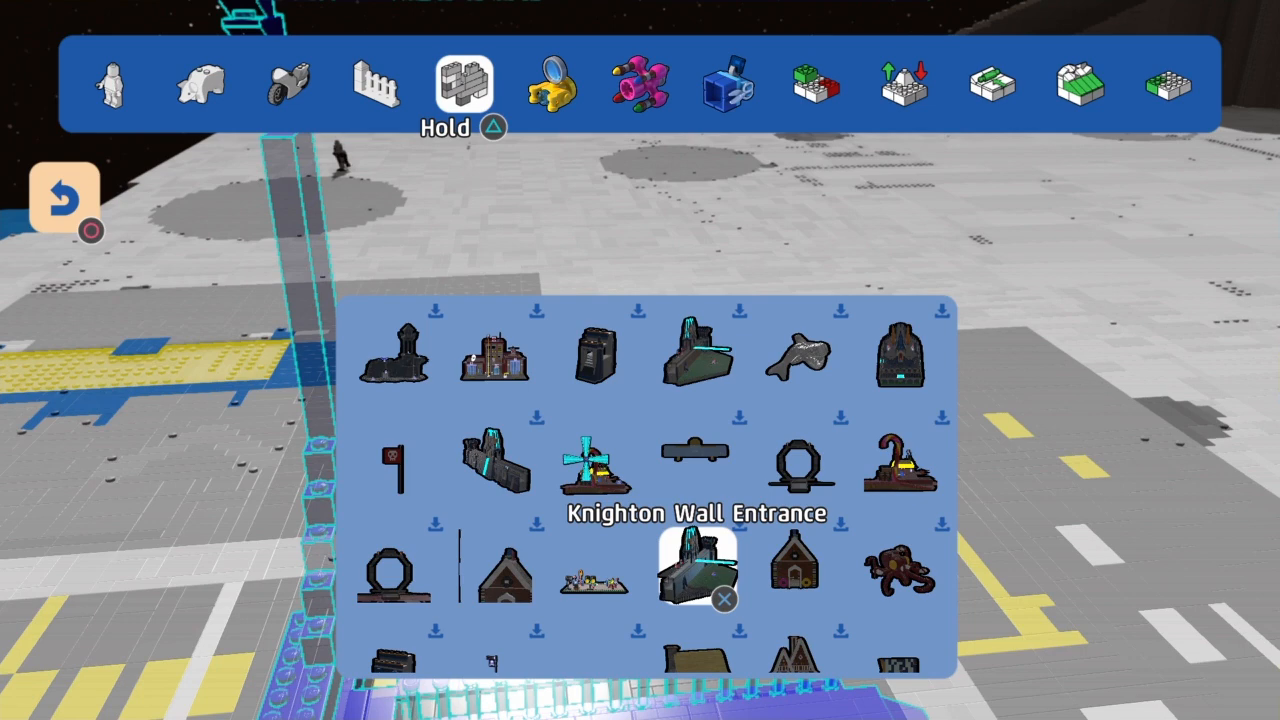
Scroll the model list and pick the Mineral Detector Base for placement
scroll("down", 3)
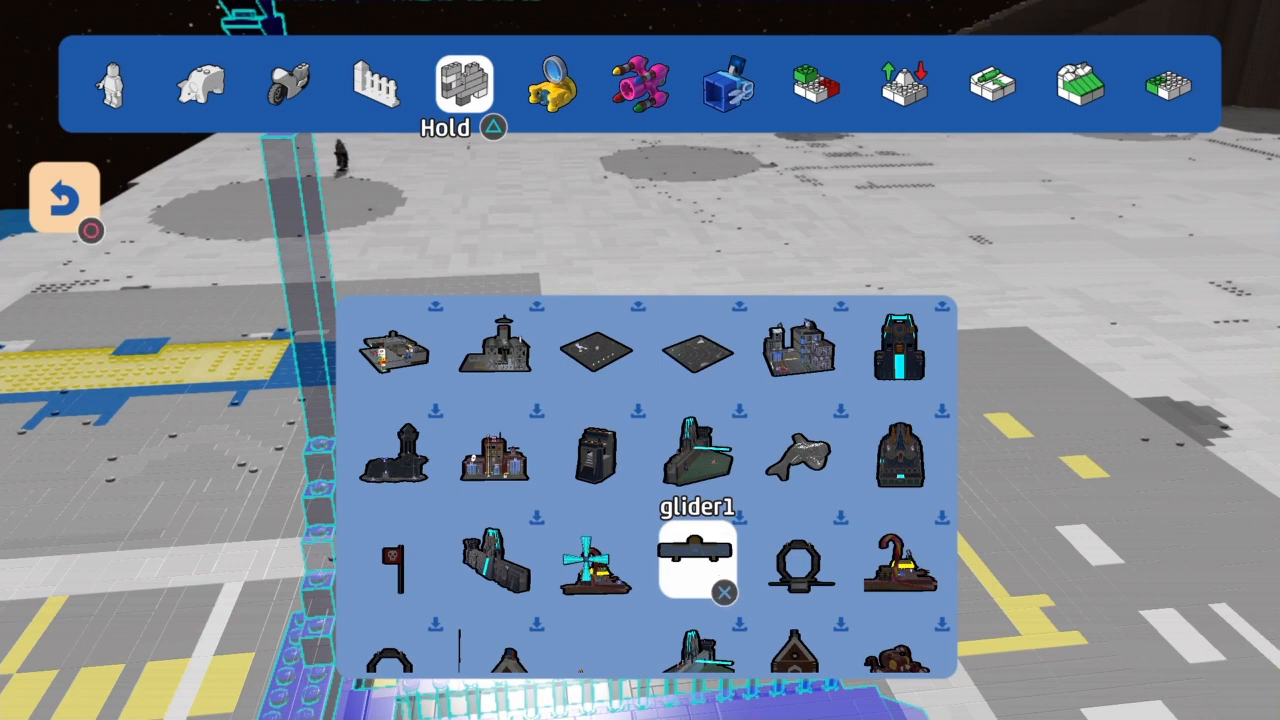
scroll("down", 3)
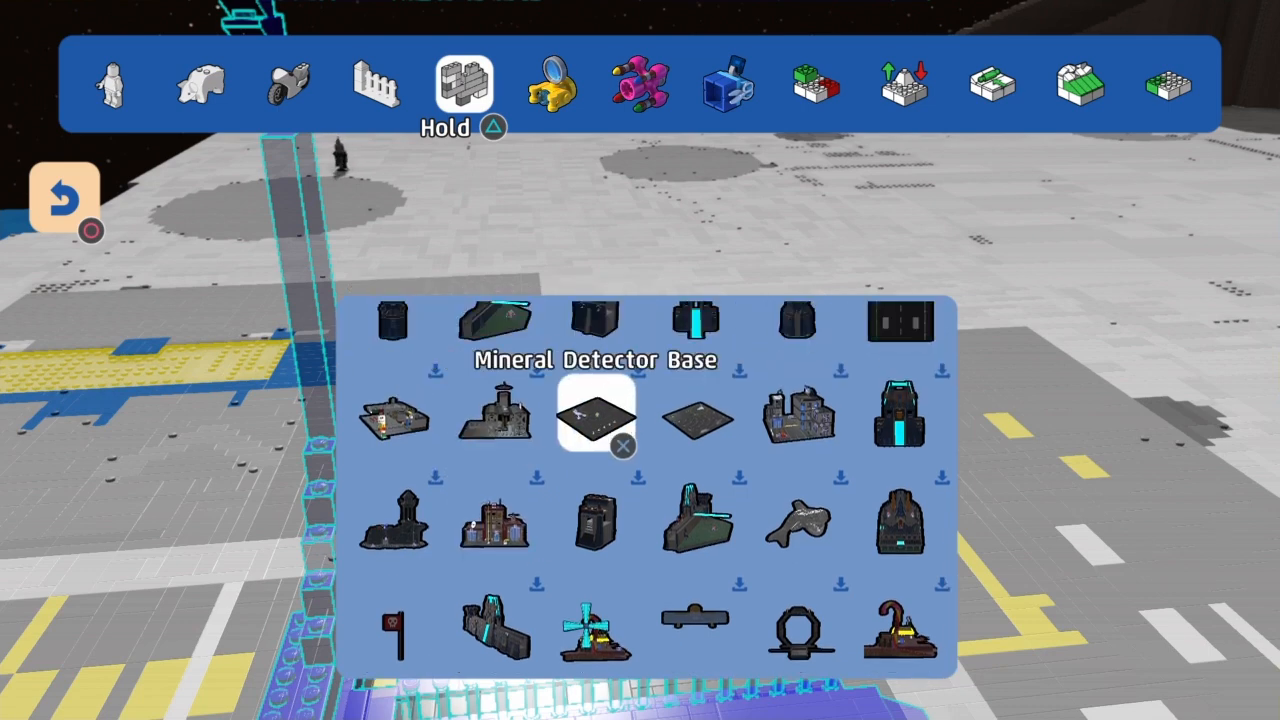
left_click(596, 412)
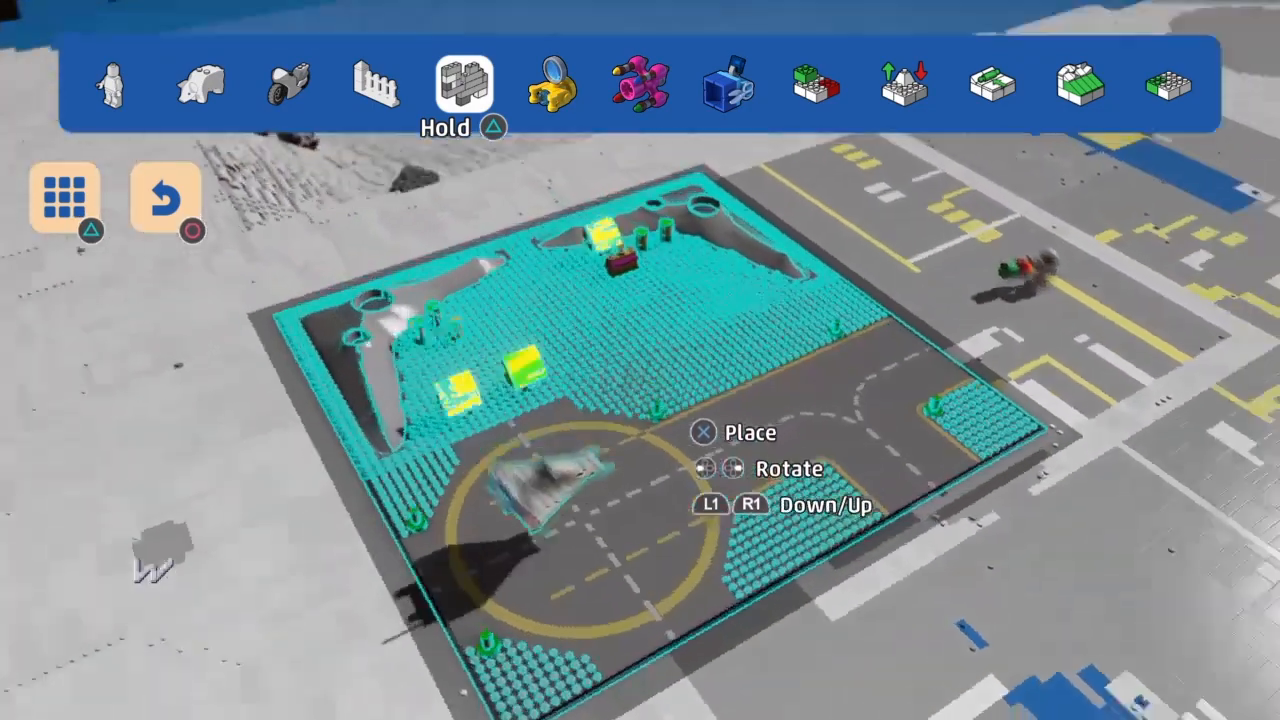
Set the landing-pad model down on the flattened lunar ground
left_click(64, 198)
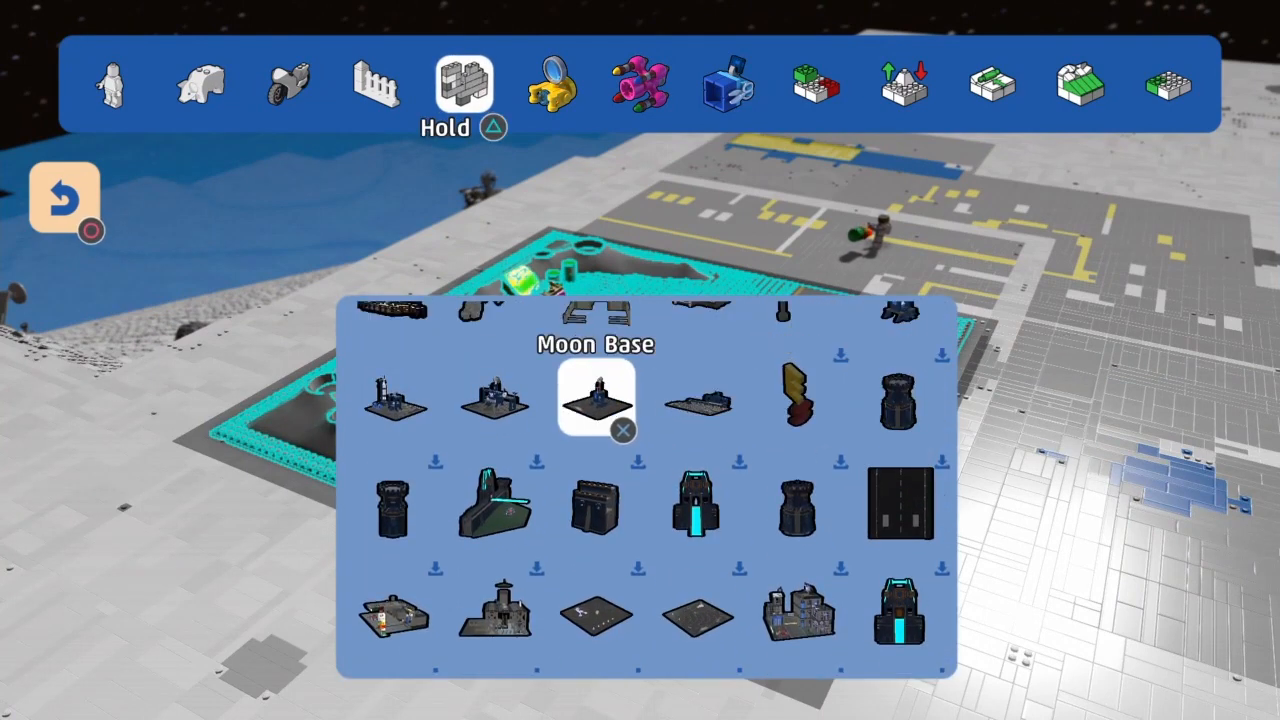
Pick the Command Centre model and place it on the grey plateau
left_click(496, 400)
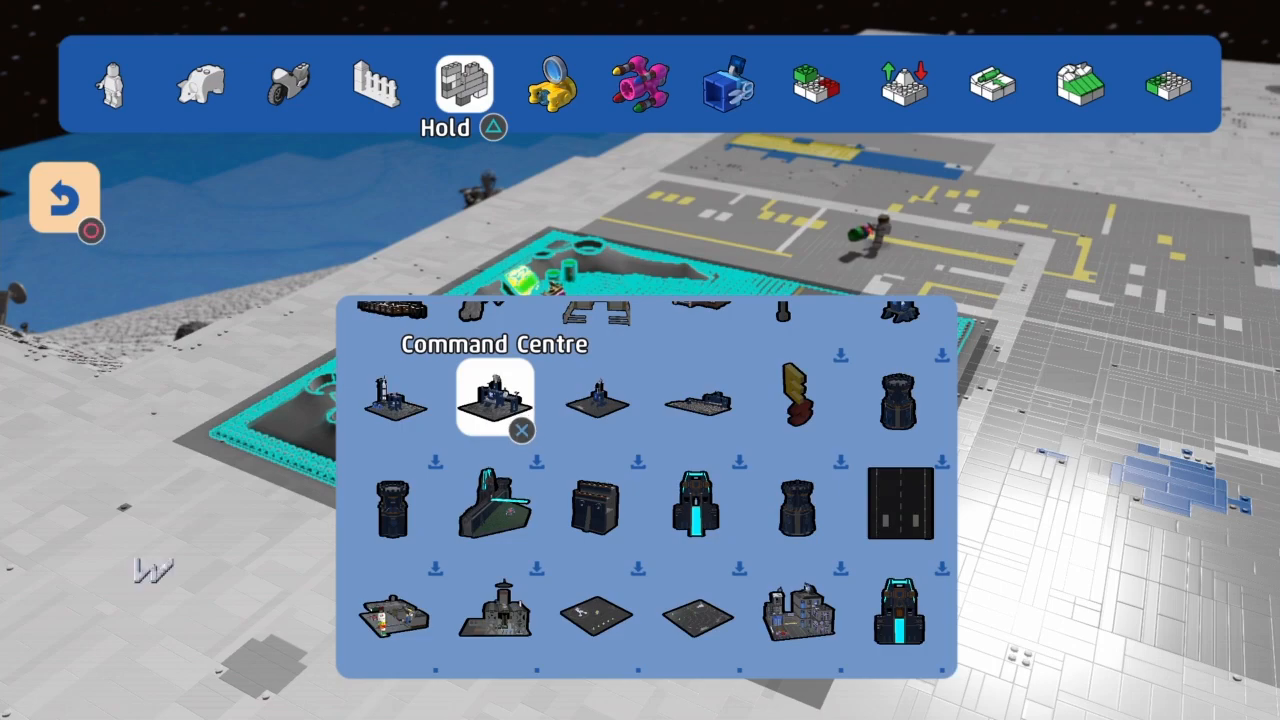
left_click(496, 400)
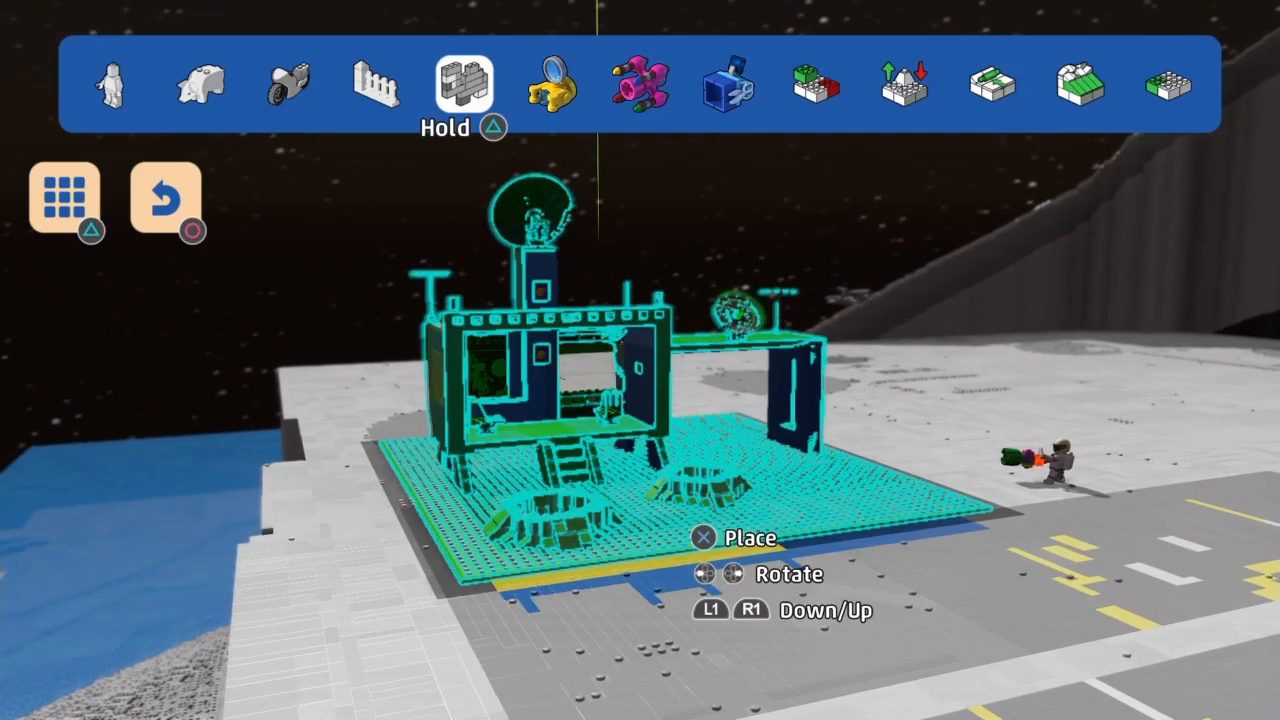
left_click(68, 196)
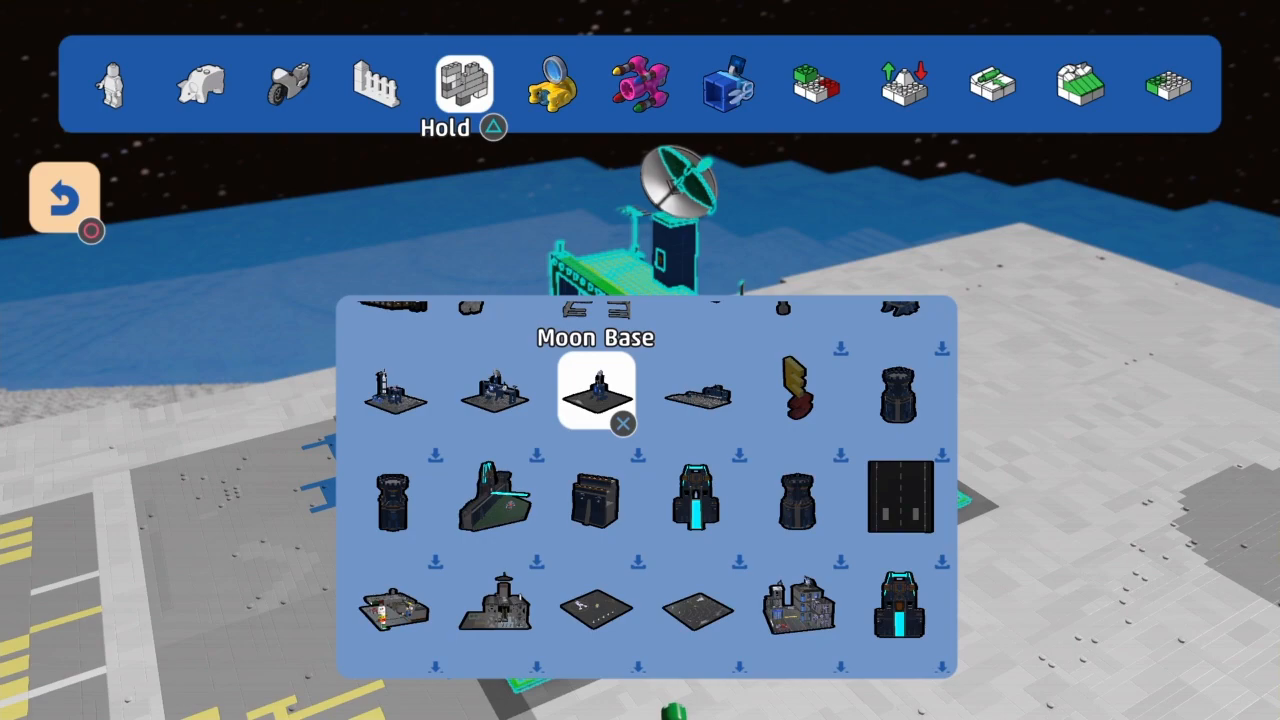
Place a radar structure and a blue outpost model on the lunar surface beside the base
left_click(594, 392)
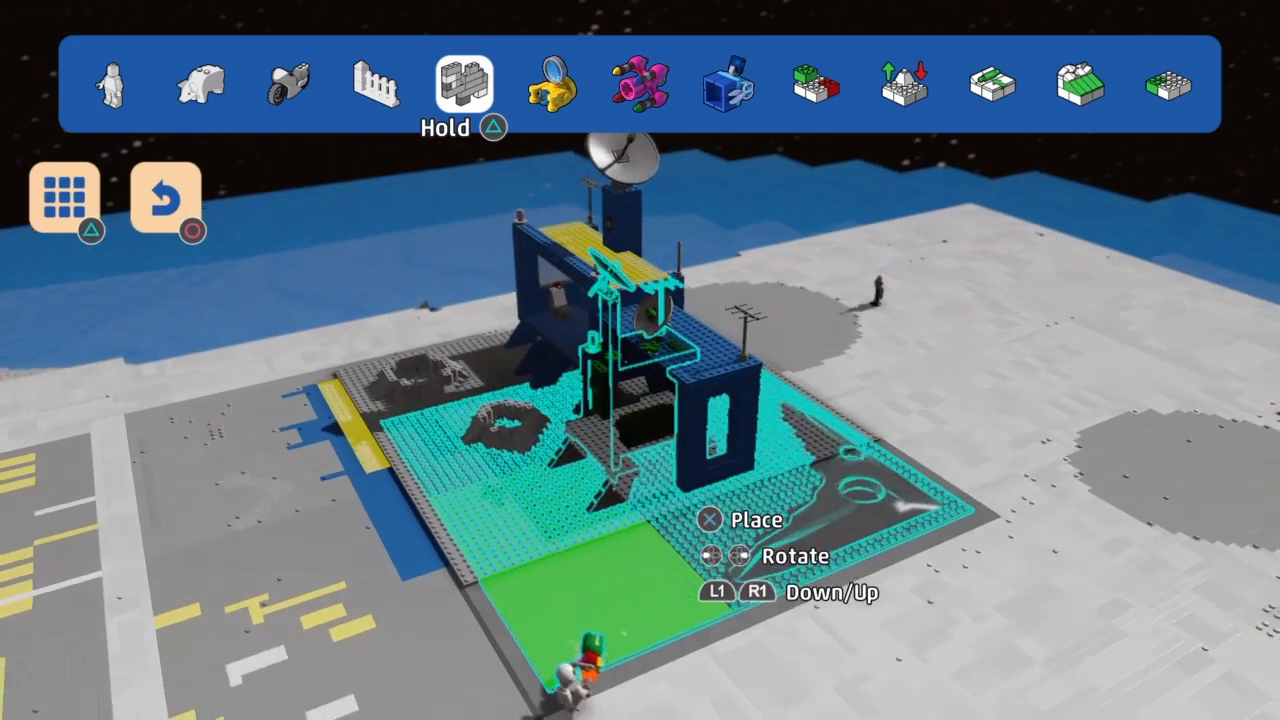
mouse_move(640, 400)
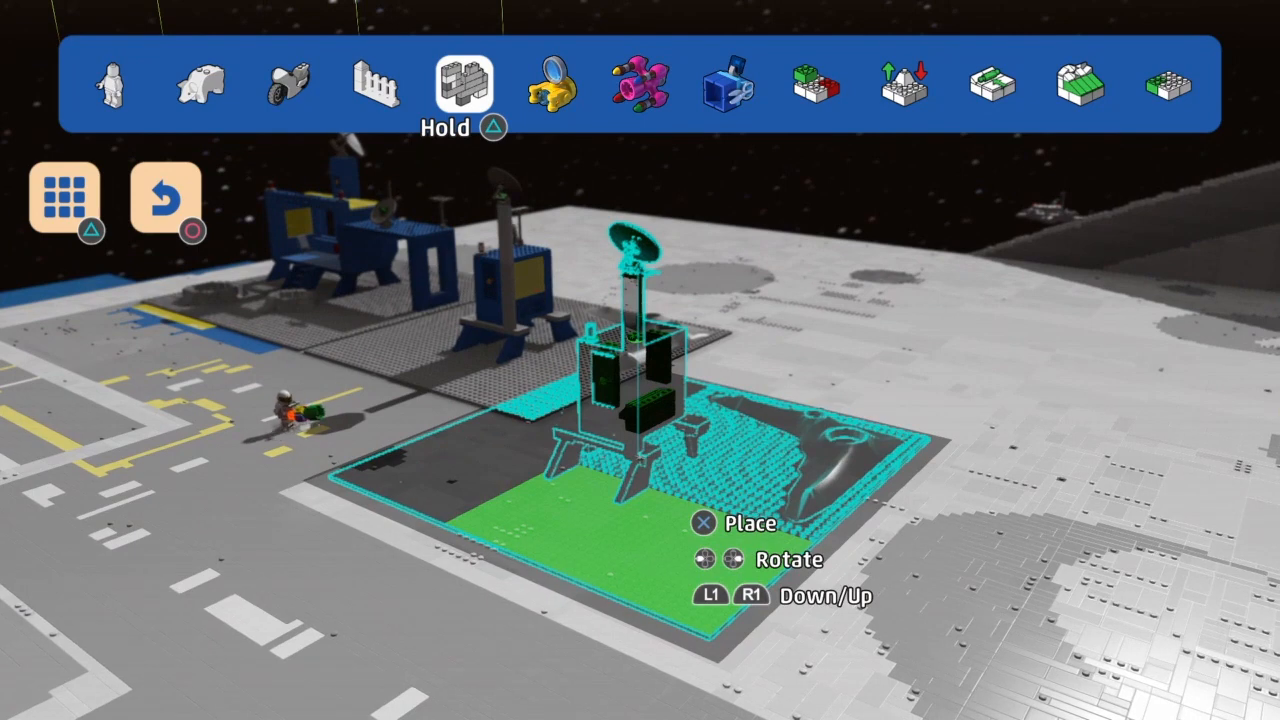
left_click(64, 196)
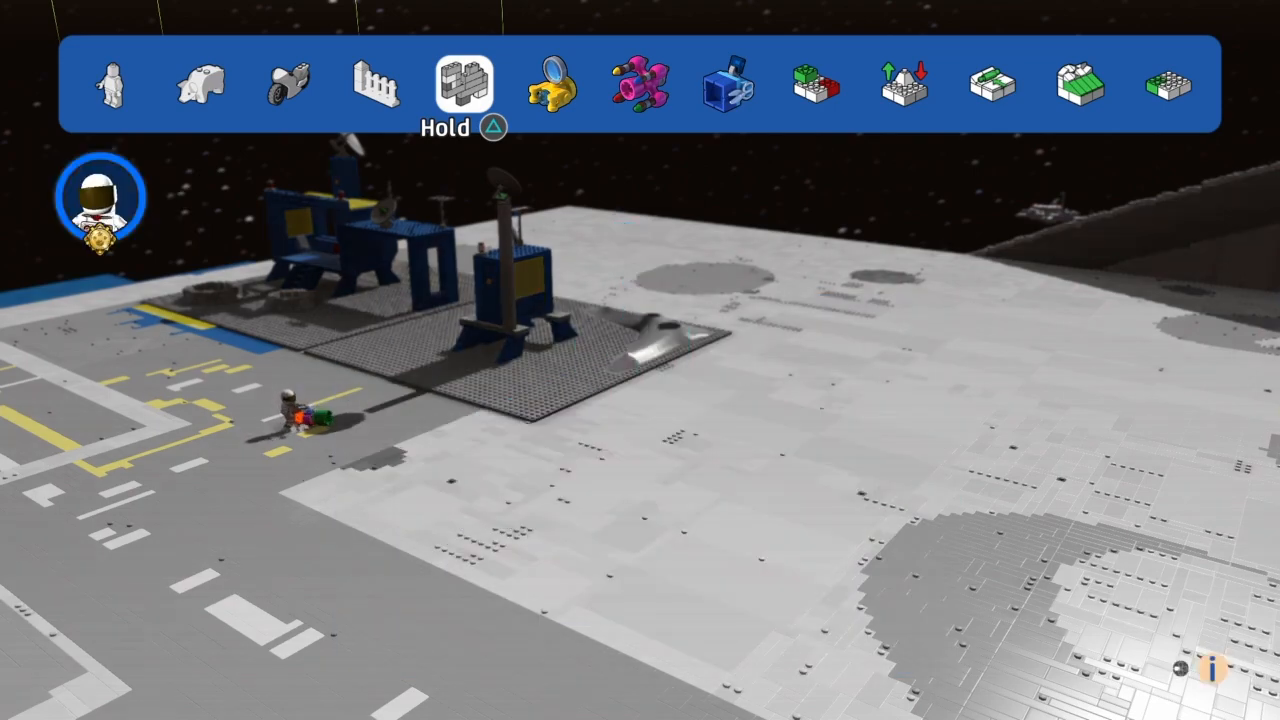
key("l")
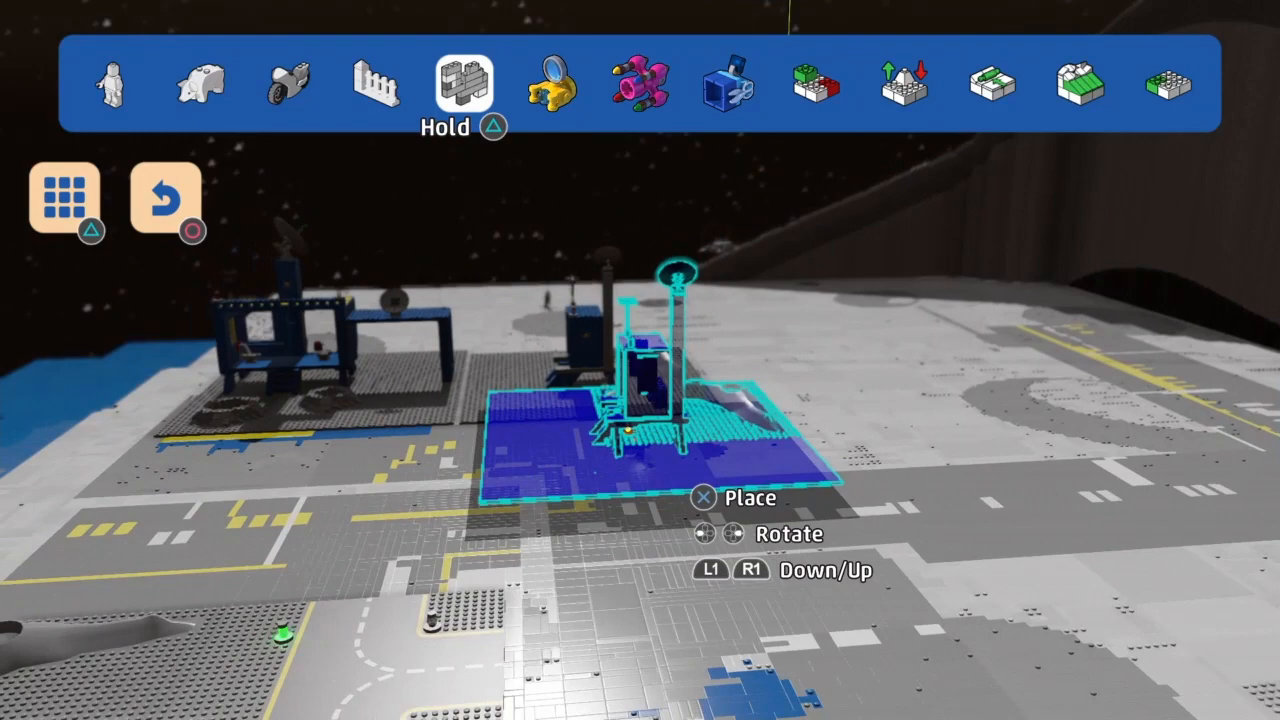
left_click(64, 198)
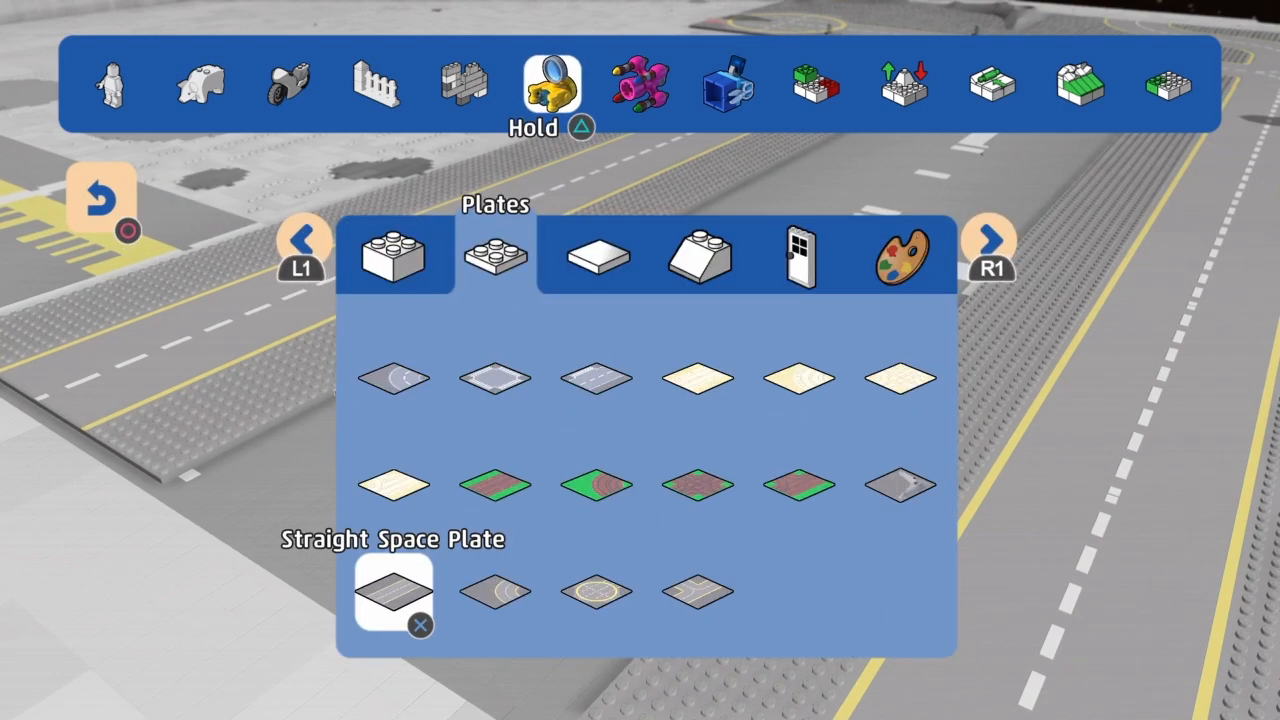
Choose Moon Base models including Knighton Gate Piece Open to place next to the roads
left_click(392, 588)
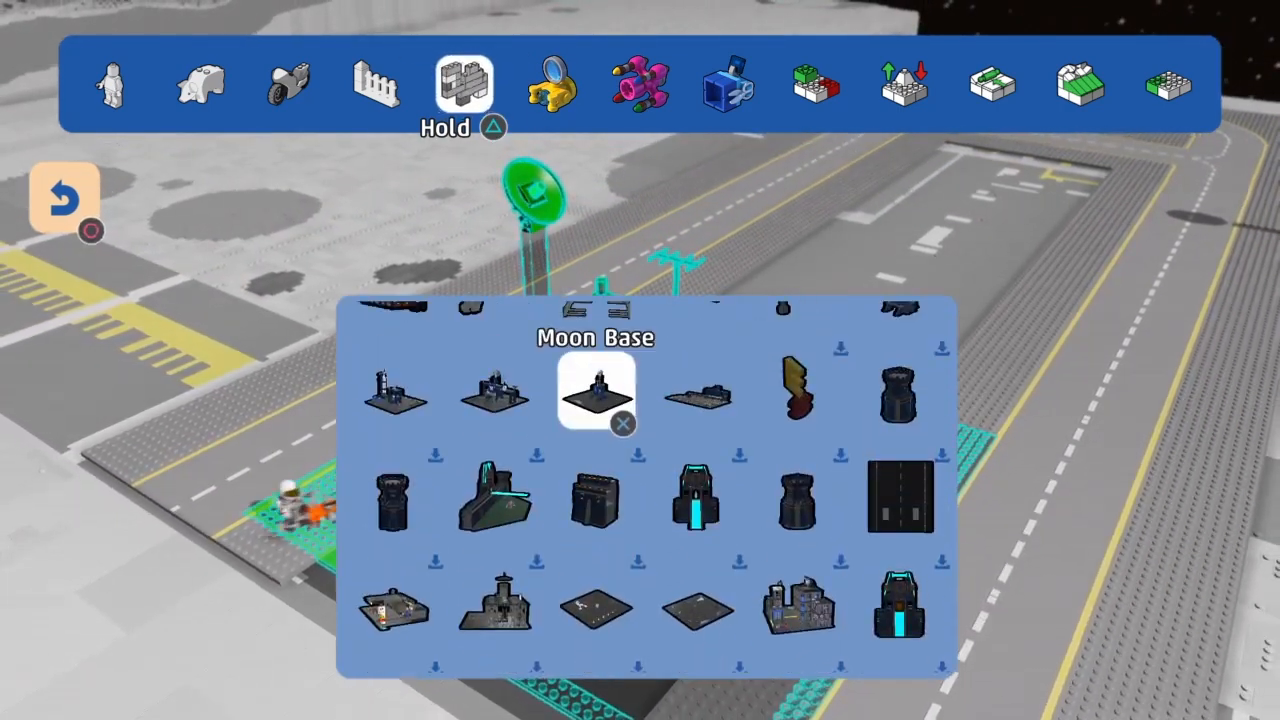
left_click(594, 392)
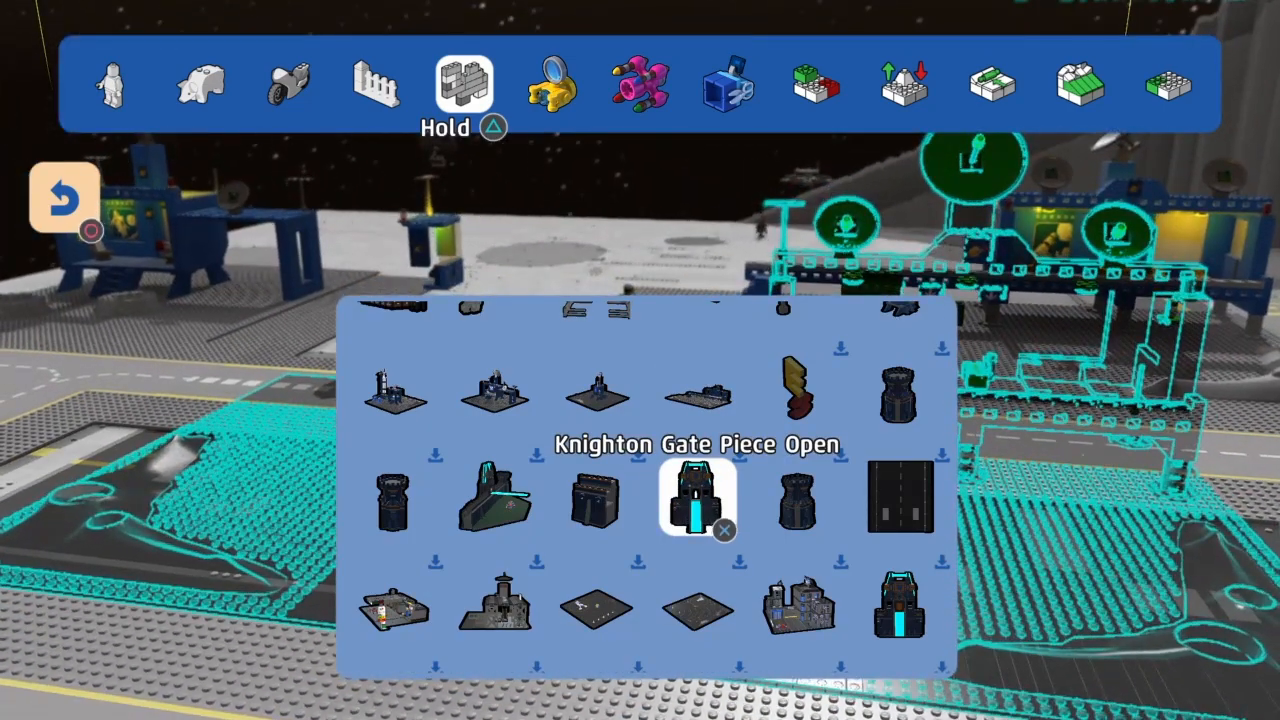
left_click(696, 500)
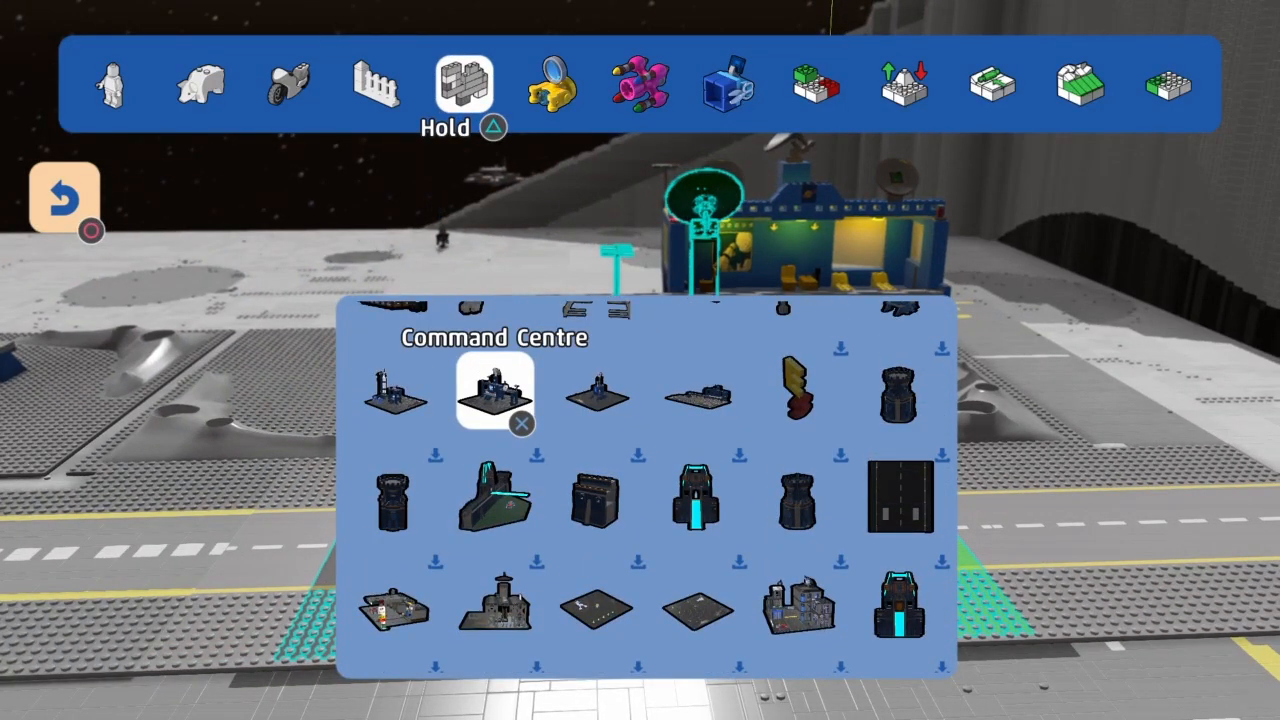
Preview Beta-1 Command Base, then place a Command Centre model near the base
left_click(596, 392)
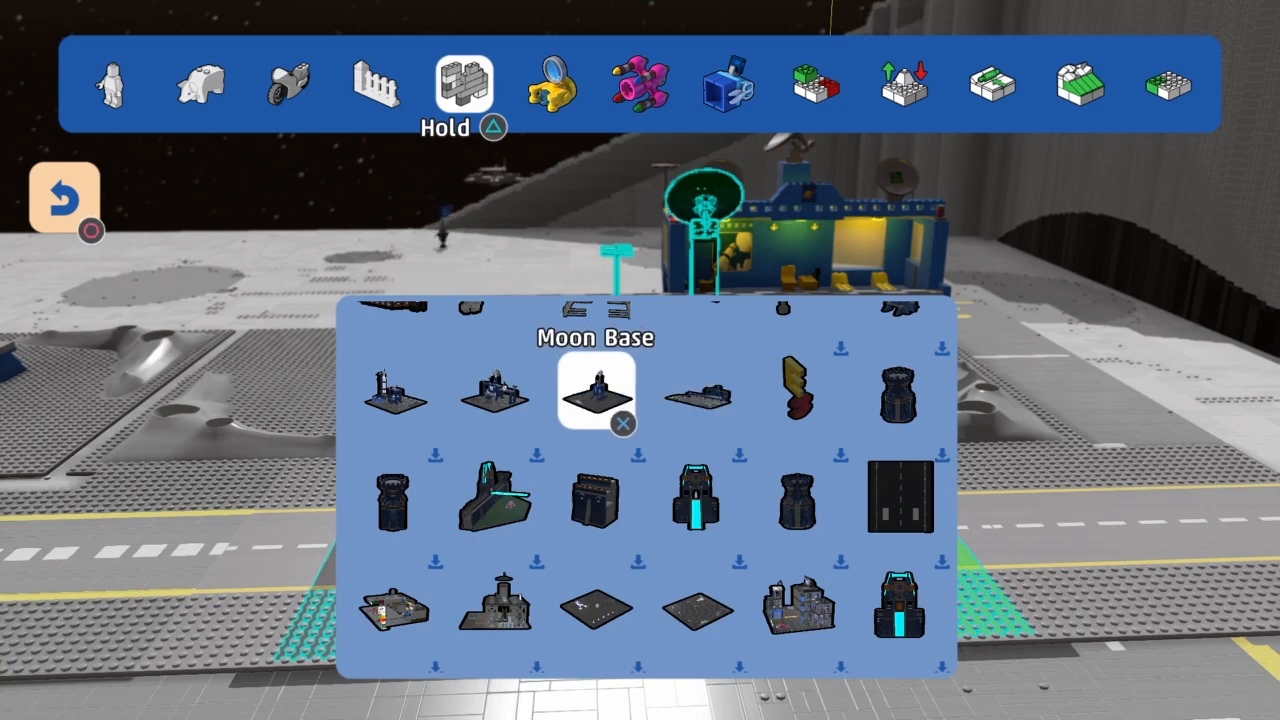
left_click(594, 396)
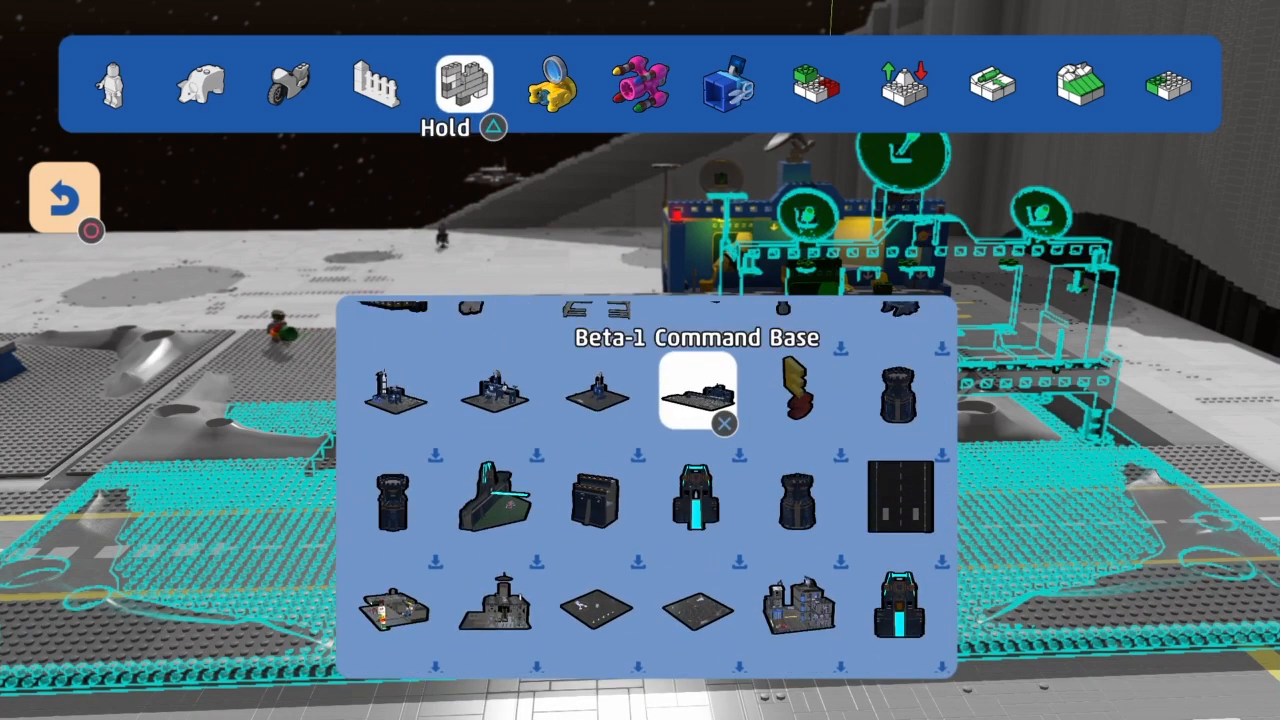
left_click(496, 392)
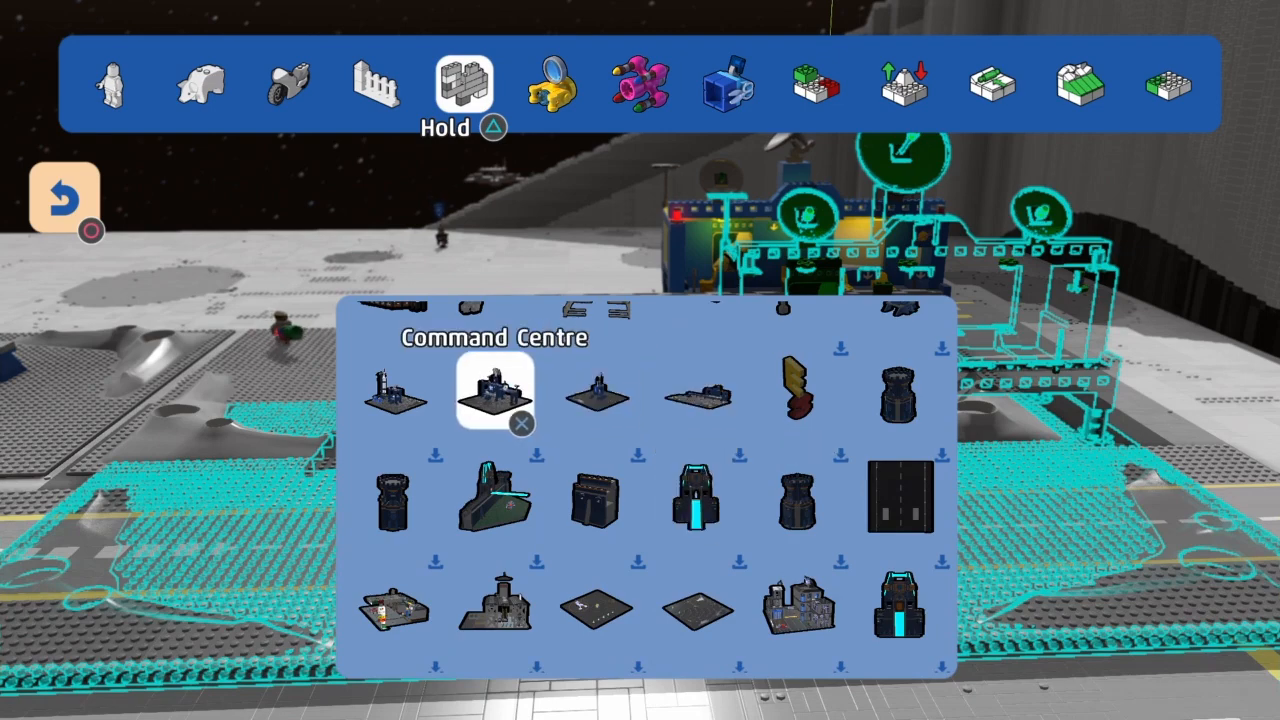
left_click(496, 390)
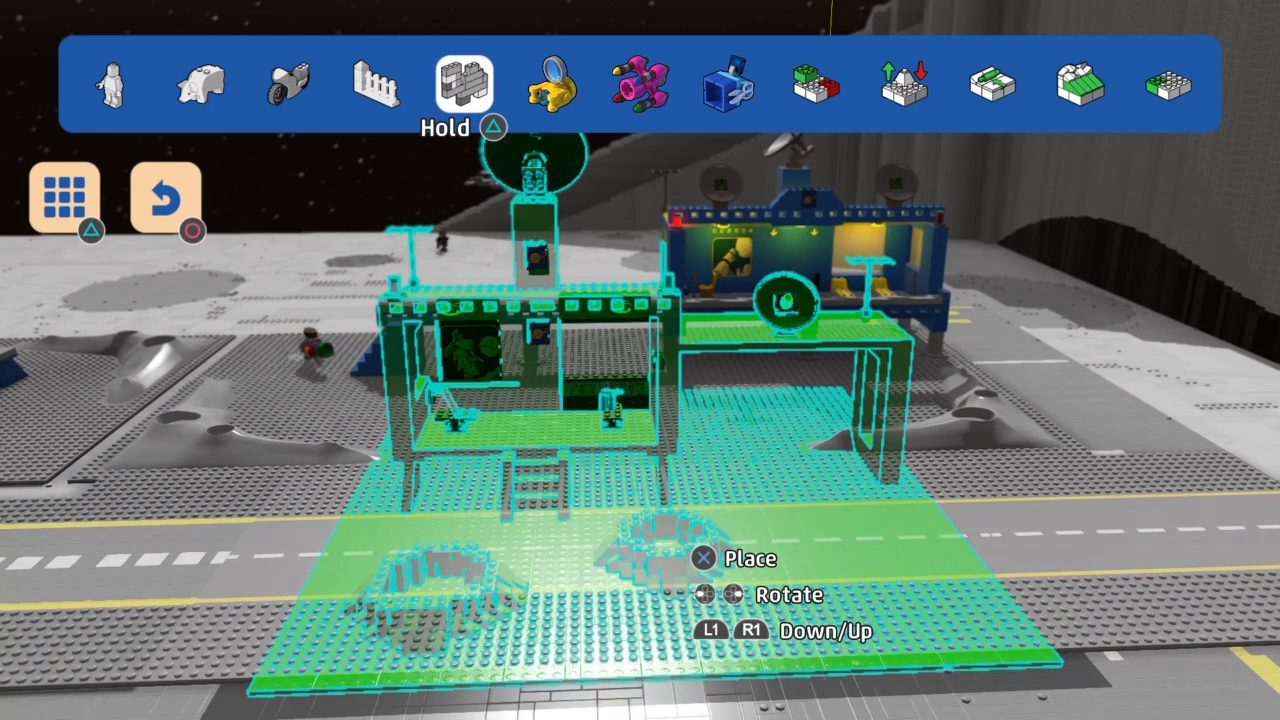
left_click(68, 196)
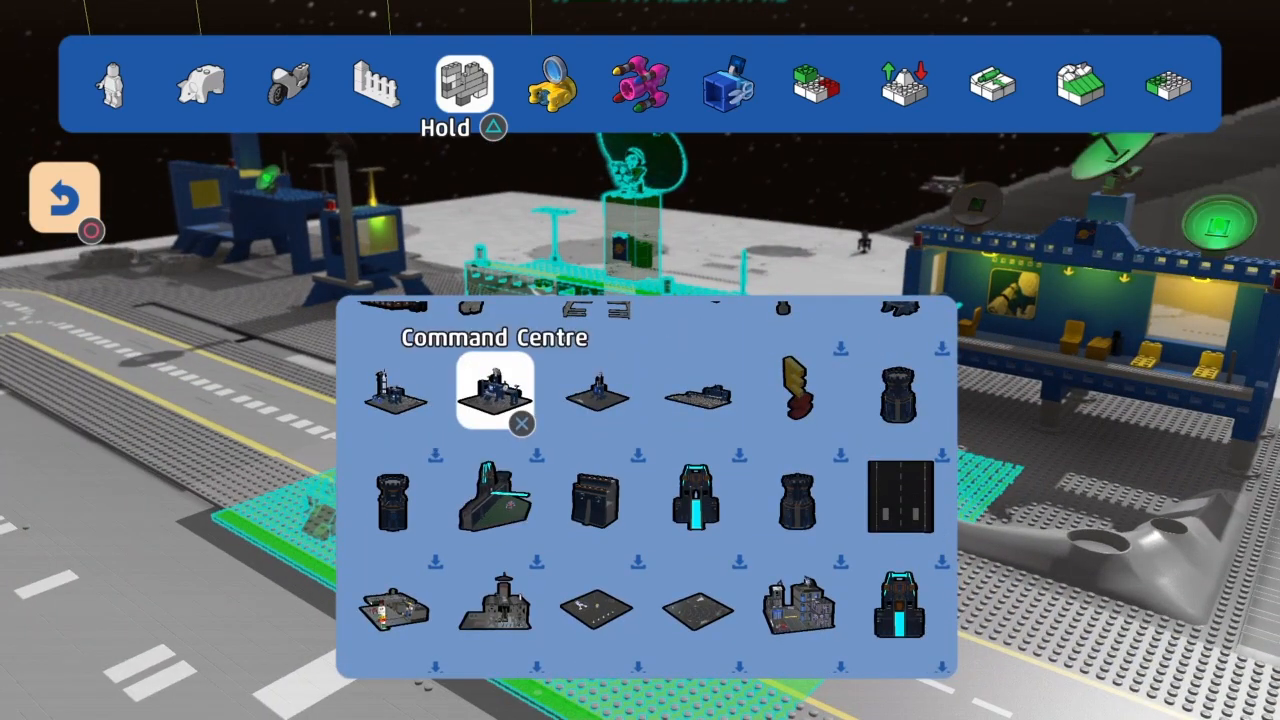
left_click(494, 392)
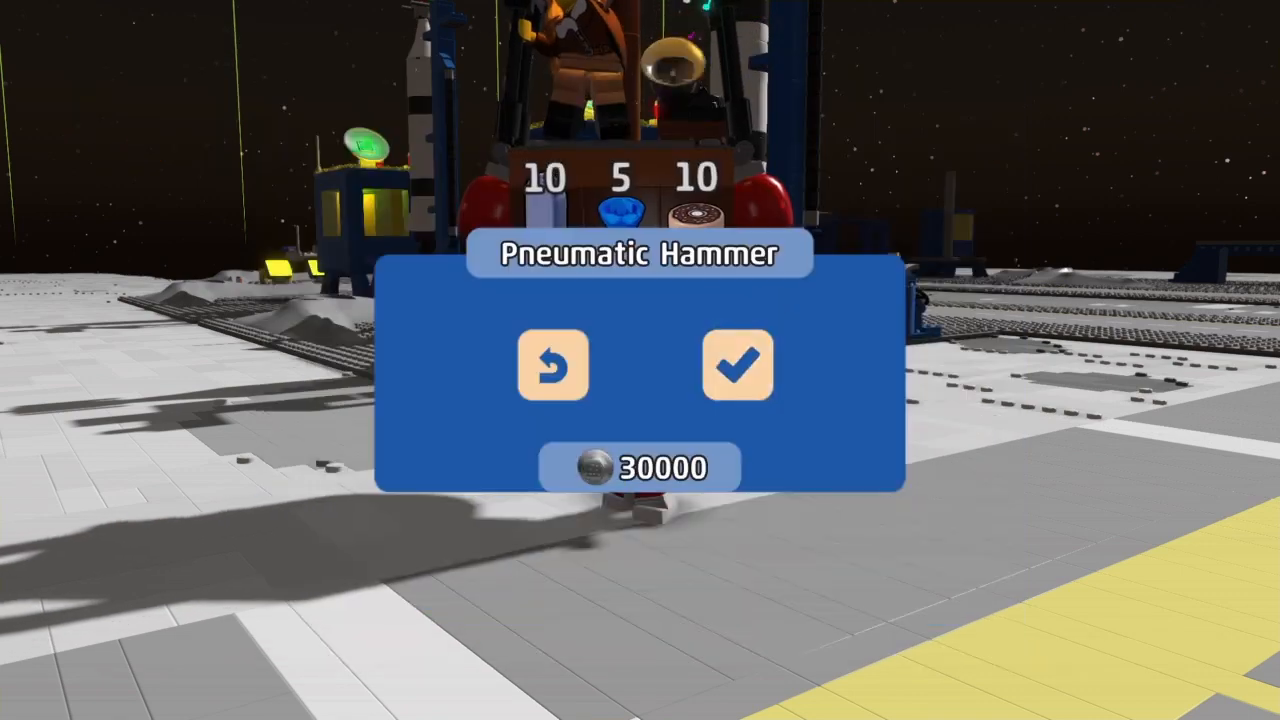
Browse the shop stock and sell the Blue Crystal and Clear Gem from collected items
left_click(738, 364)
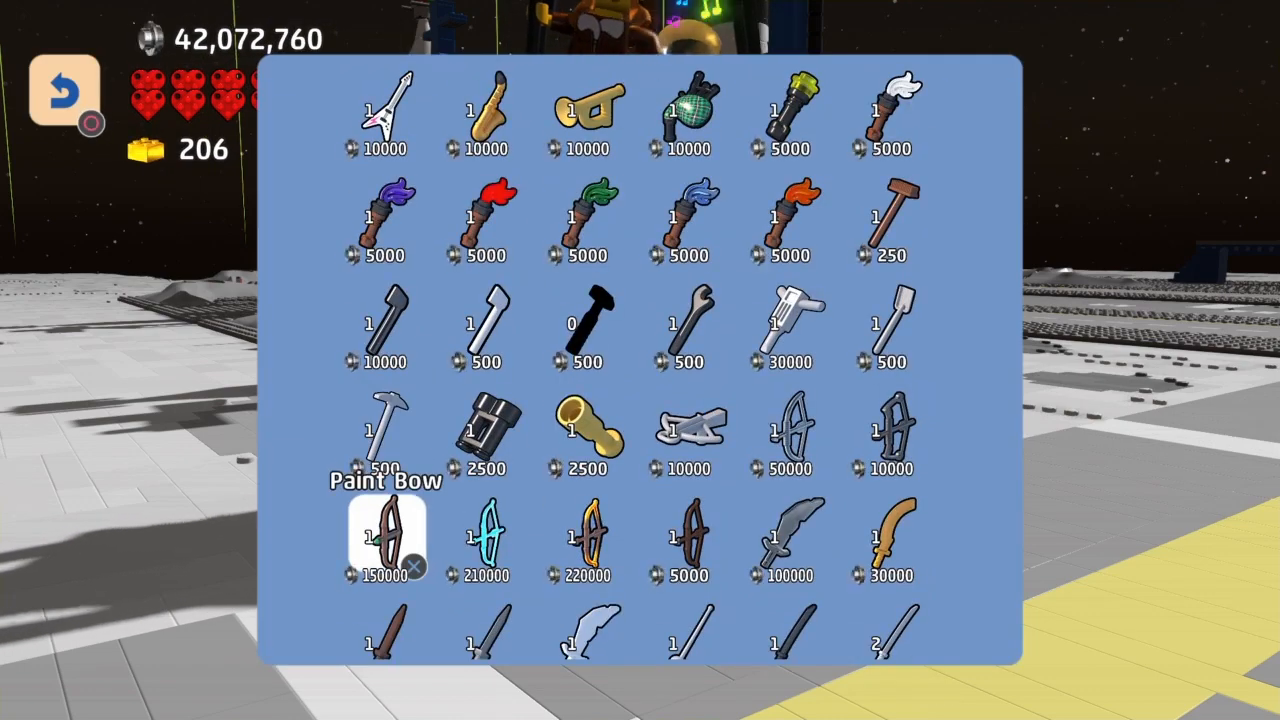
scroll("down", 3)
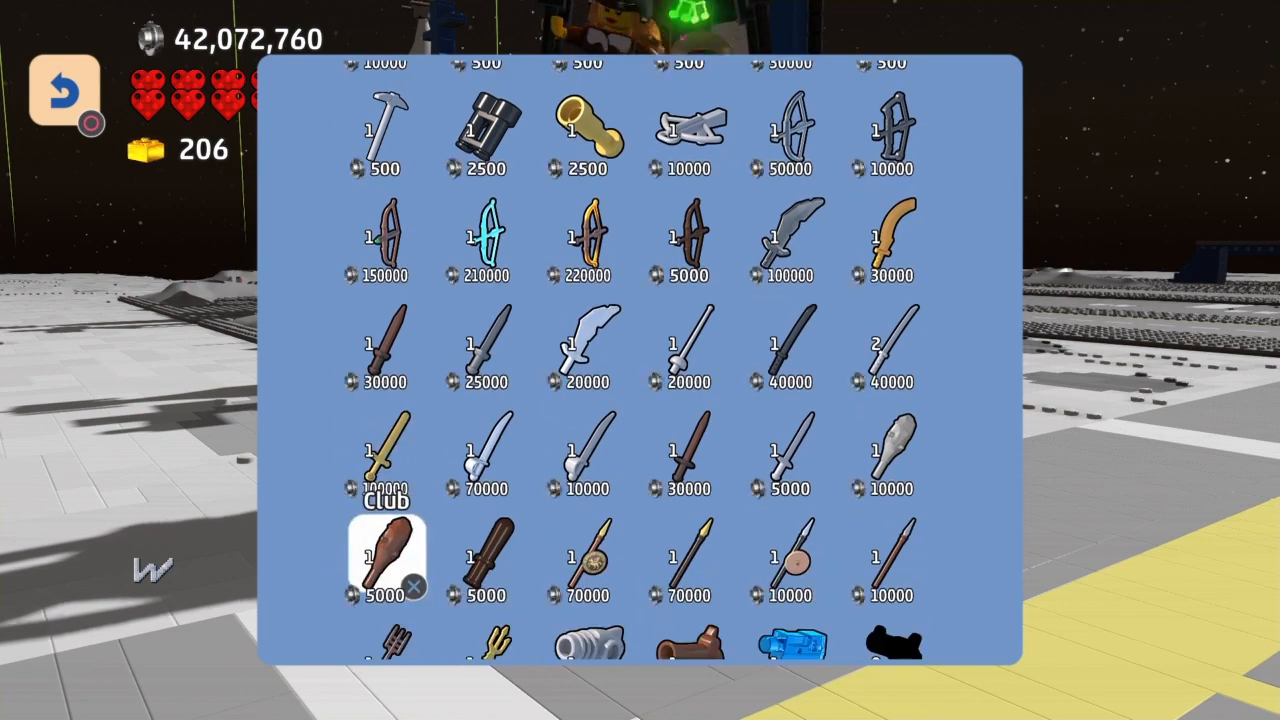
scroll("down", 3)
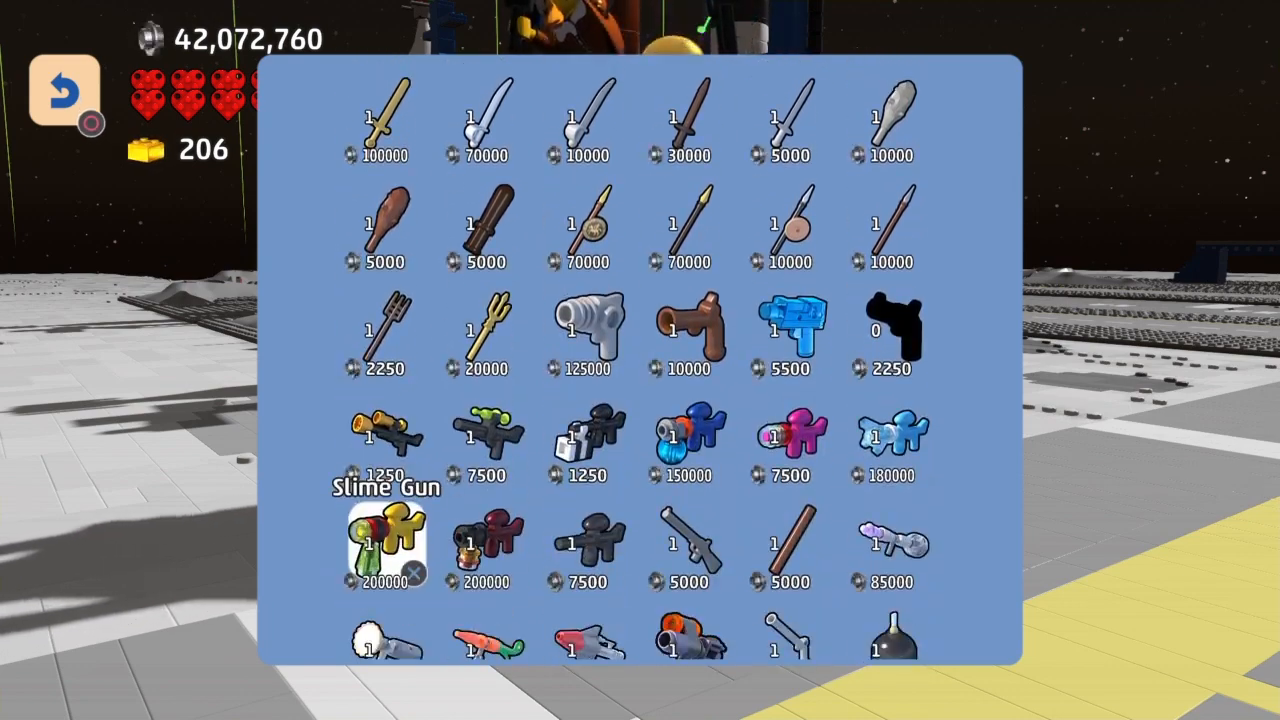
scroll("down", 3)
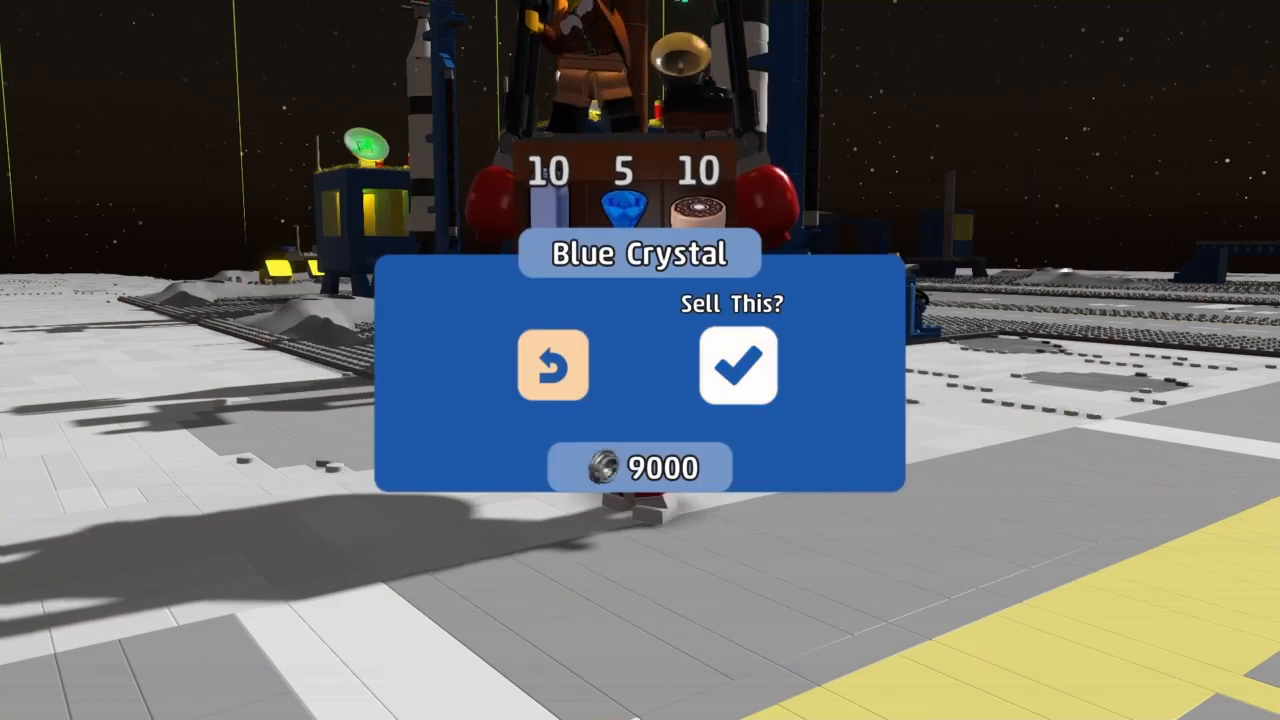
left_click(736, 364)
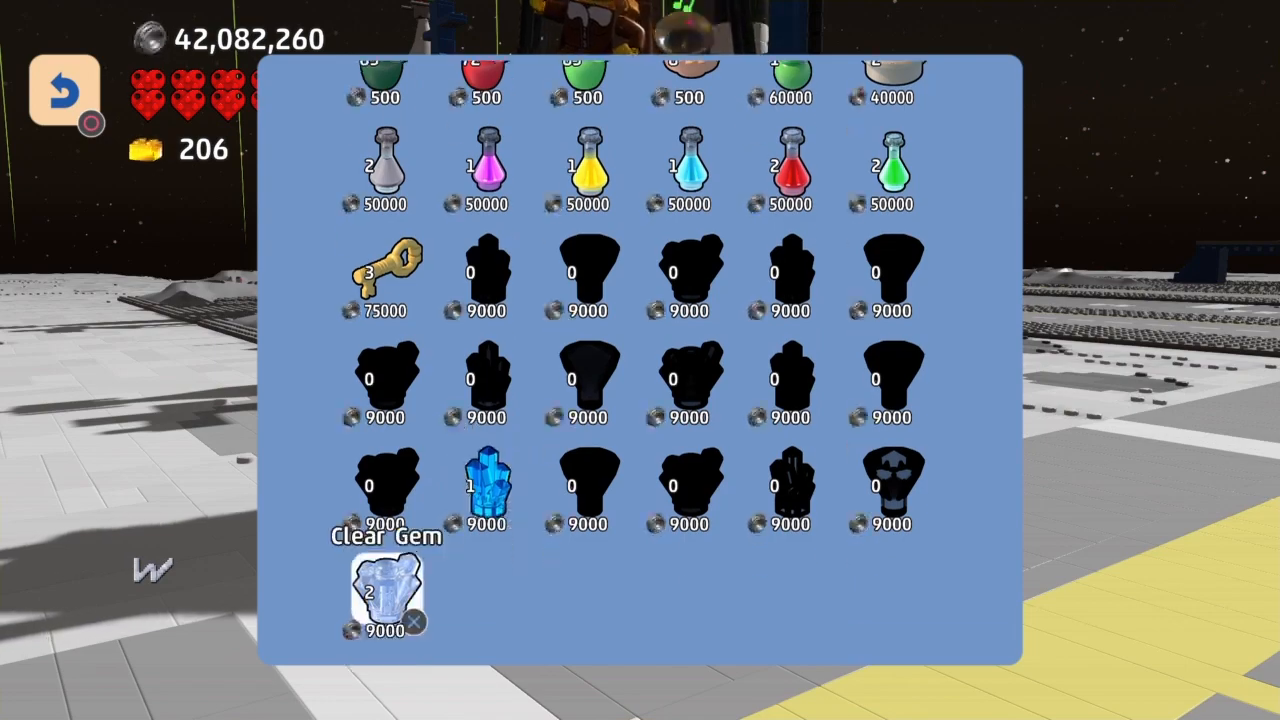
left_click(384, 596)
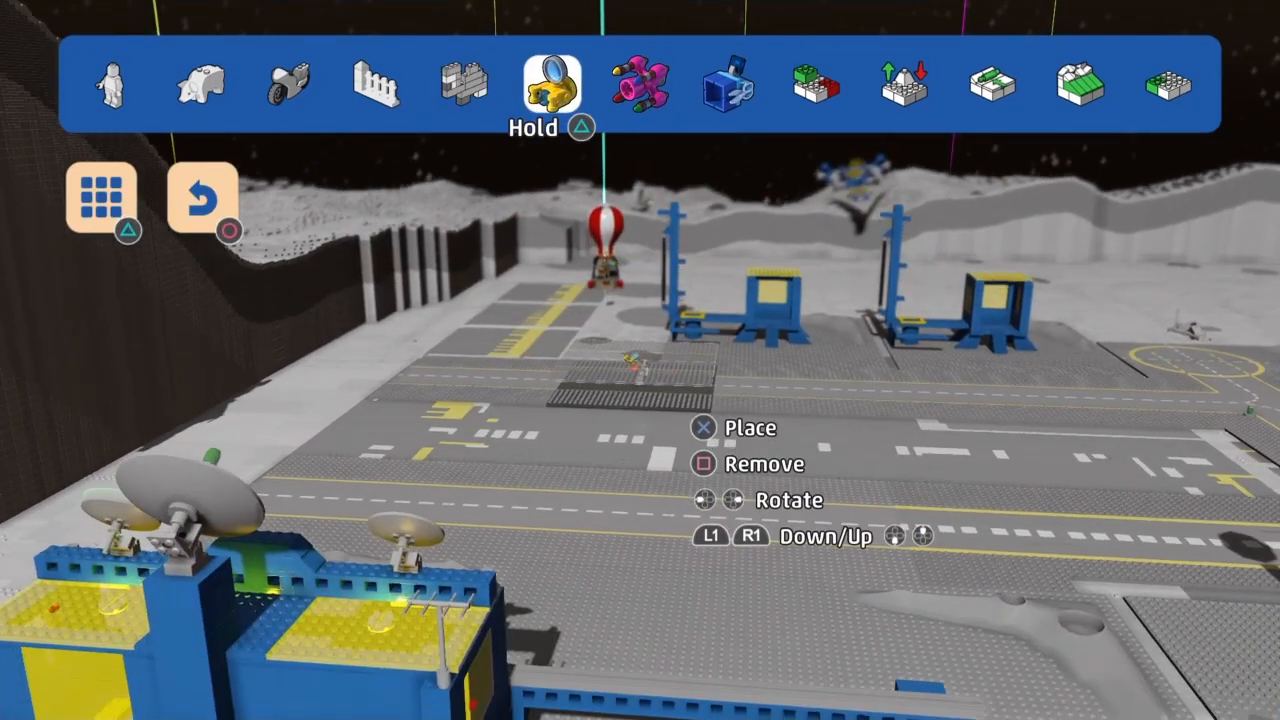
Place the held object, then pick Crater Space Plate and Curved Space Plate for the ground
left_click(112, 196)
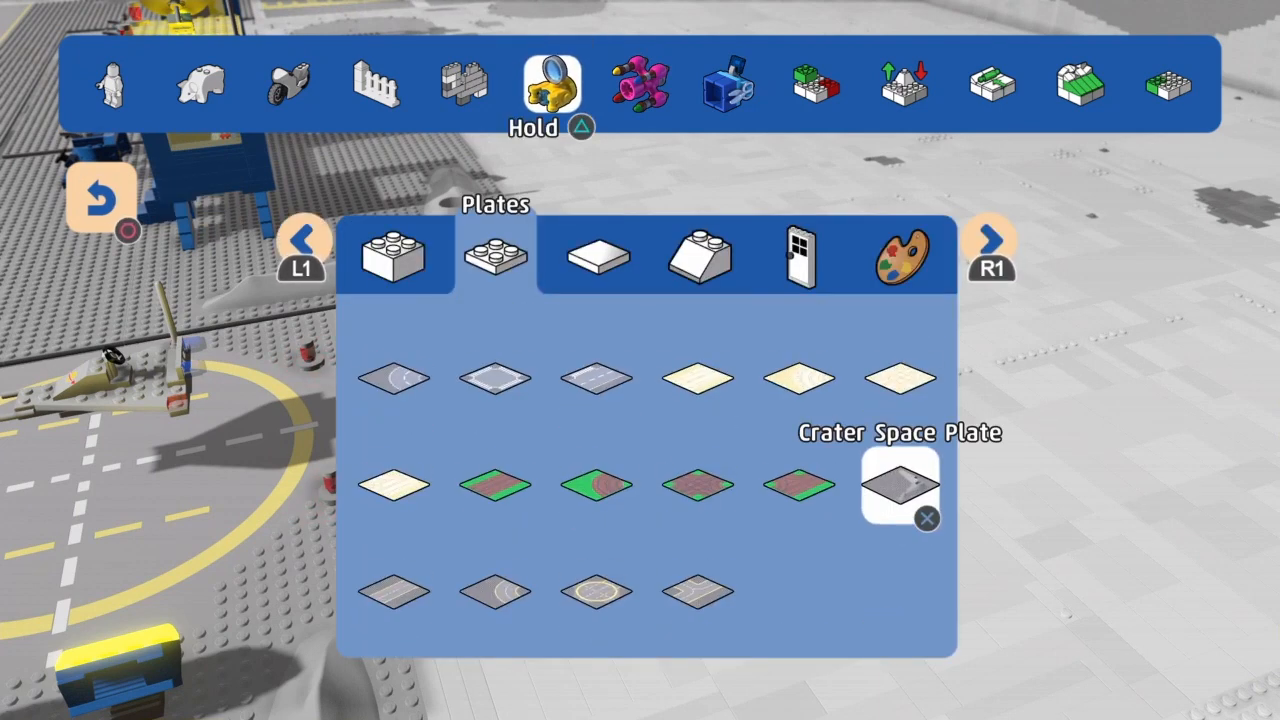
left_click(496, 590)
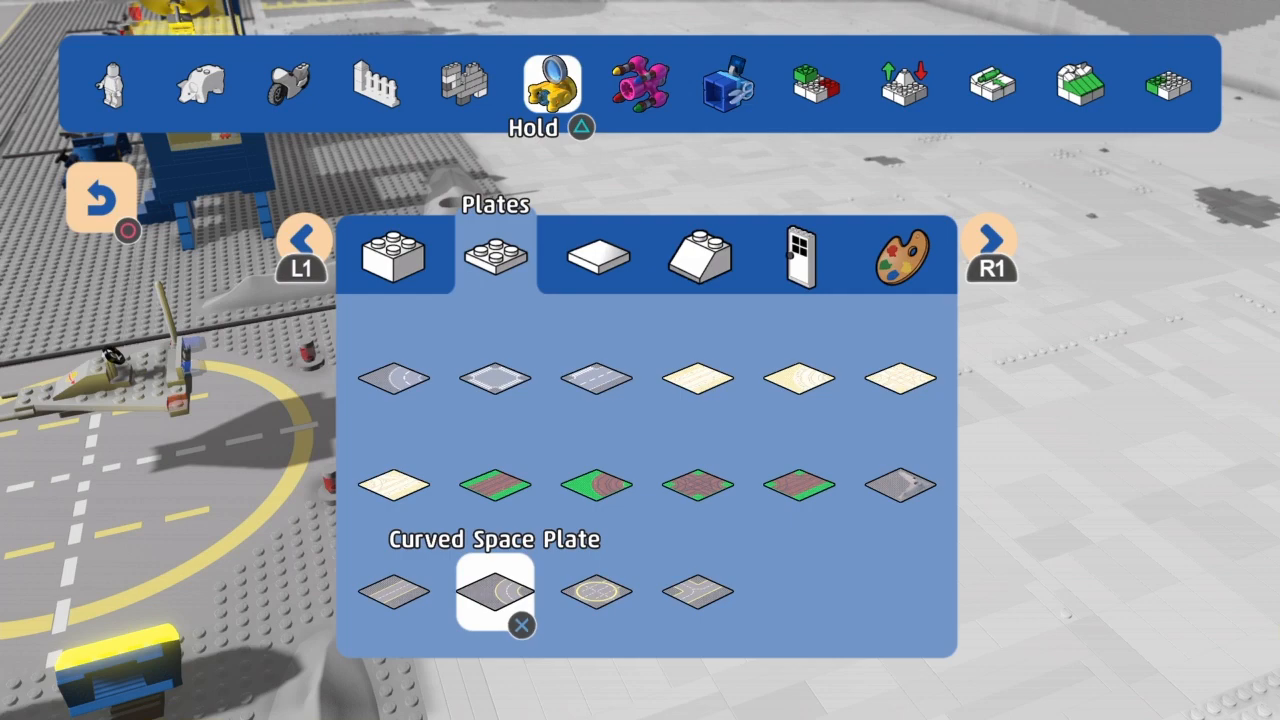
left_click(492, 590)
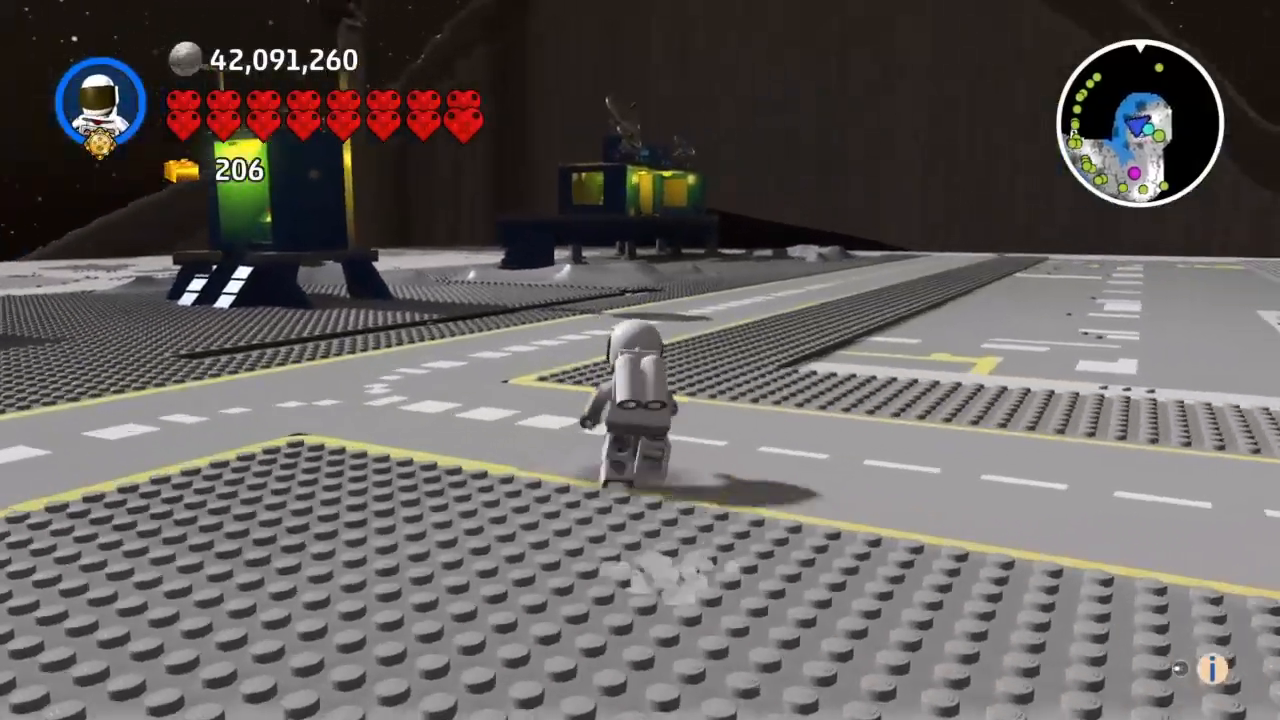
Browse Rocket Fuel Buggy, Space Rocket and Lance's Hover Horse in the Vehicles catalogue
key("l")
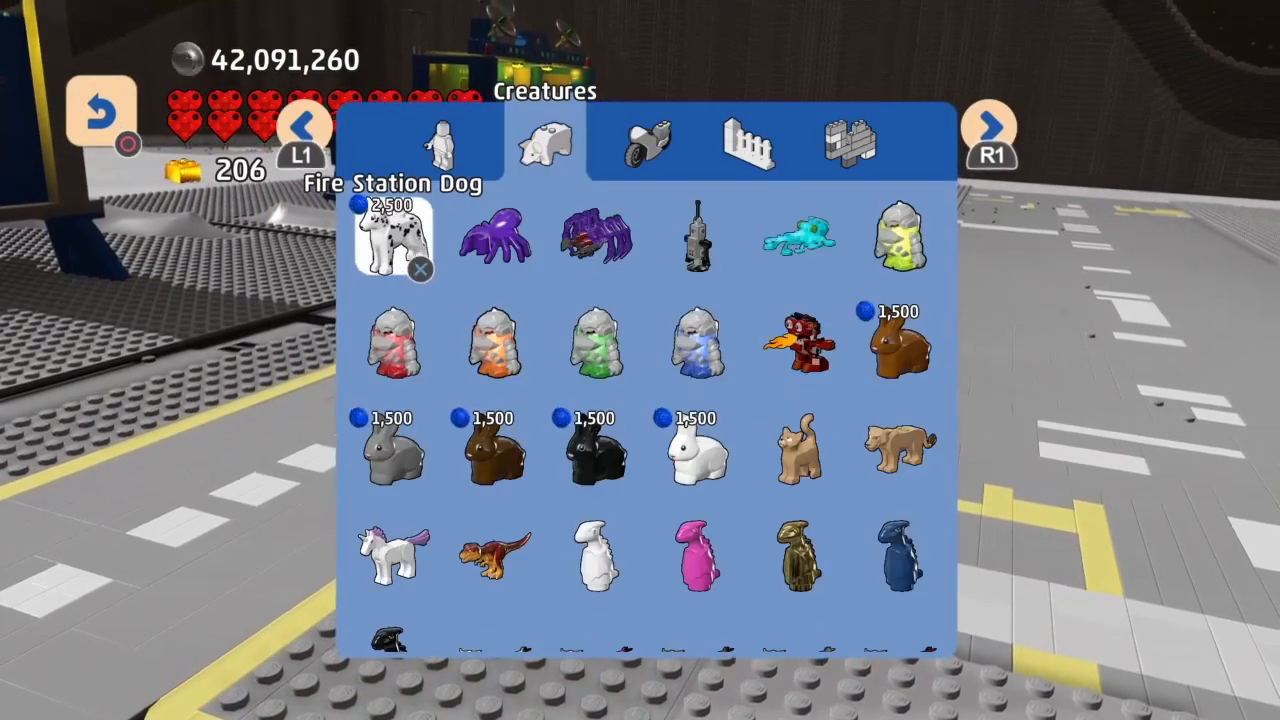
left_click(644, 140)
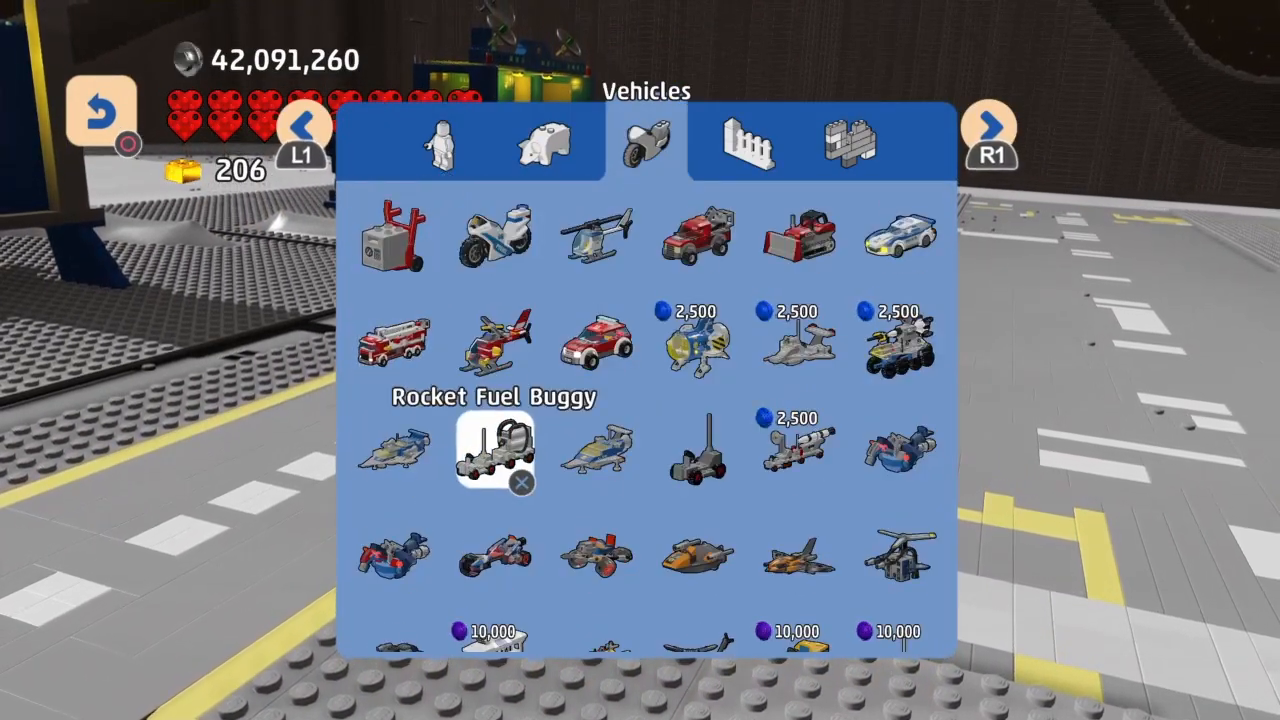
left_click(492, 448)
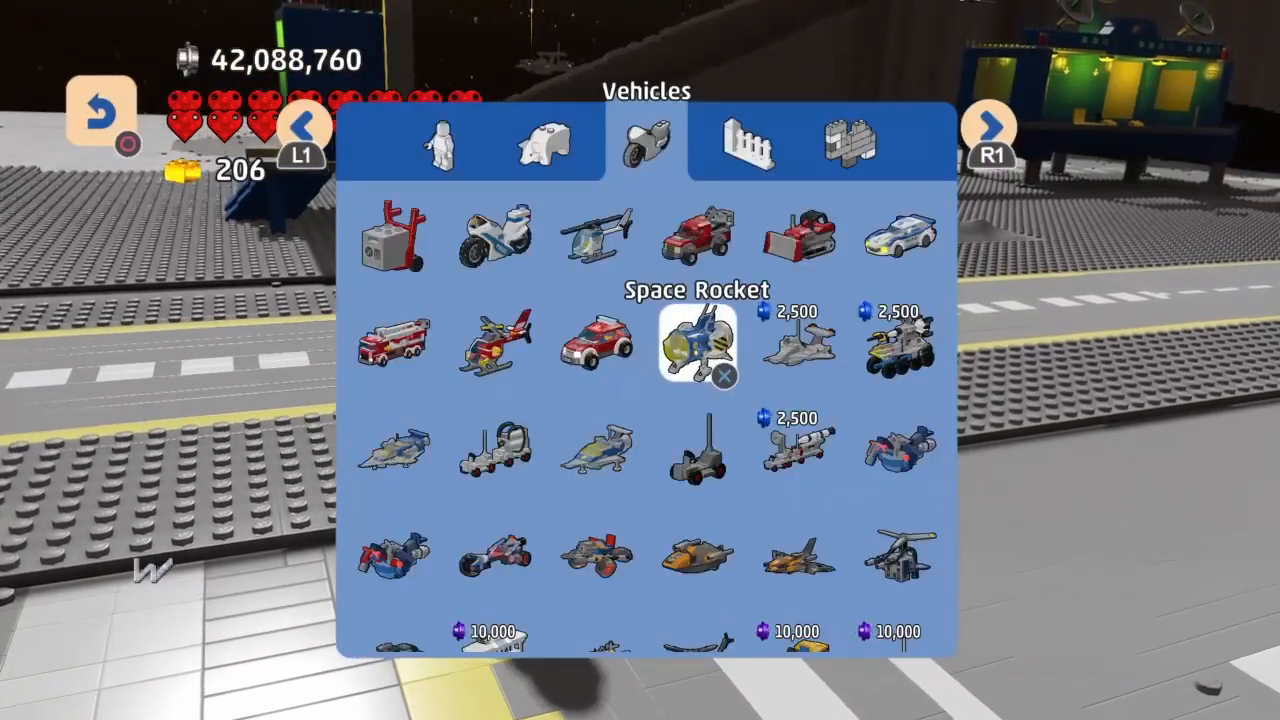
left_click(896, 450)
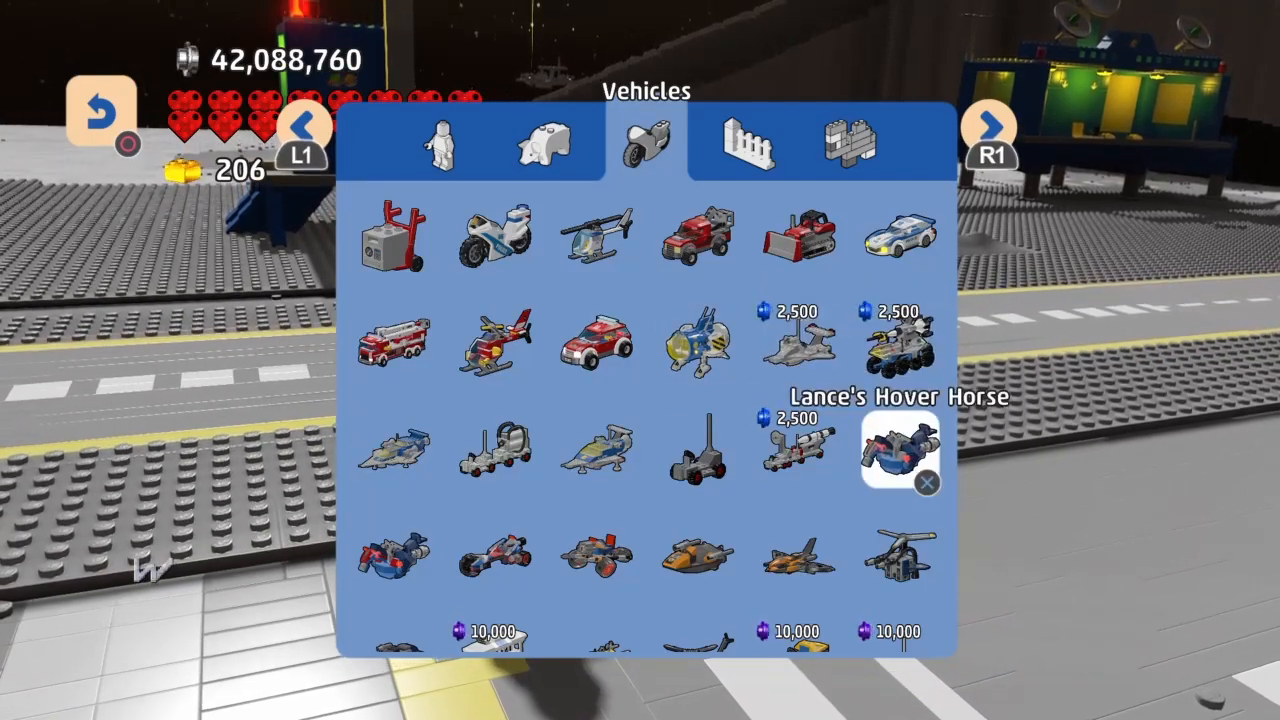
left_click(896, 450)
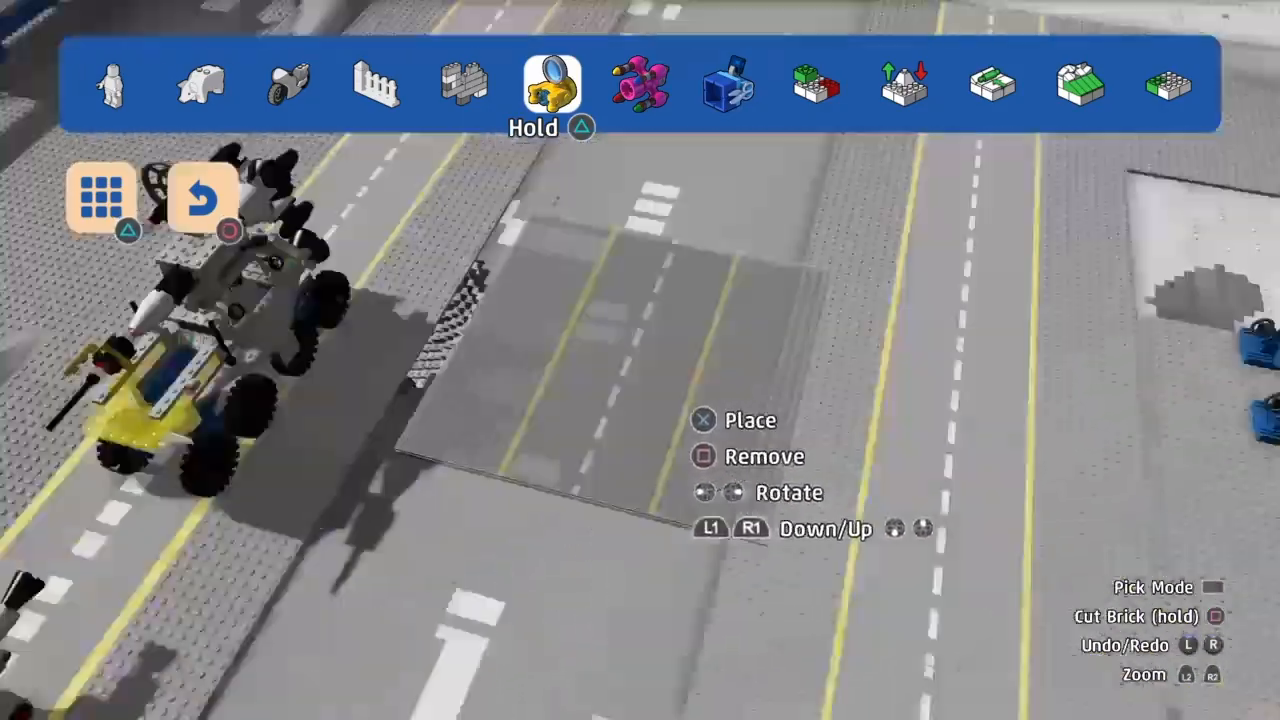
Drop the buggy onto the road and switch the Landscape tool to Add & Remove
left_click(816, 84)
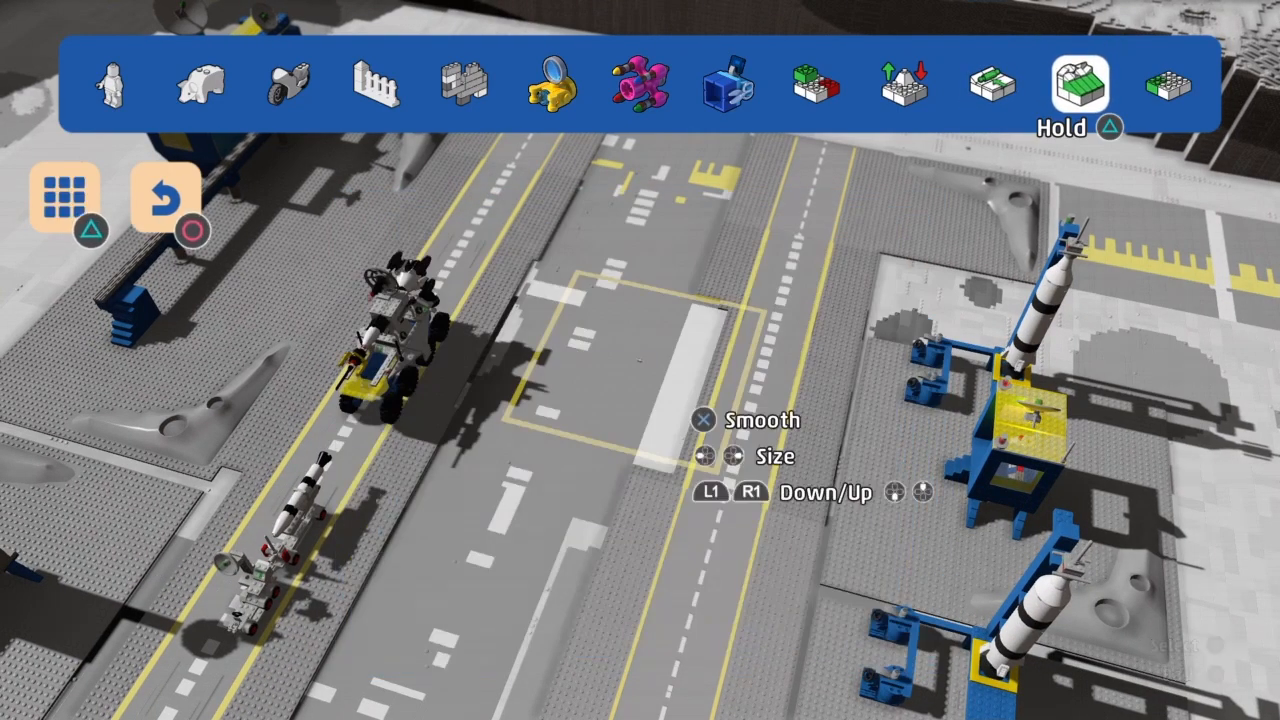
left_click(816, 84)
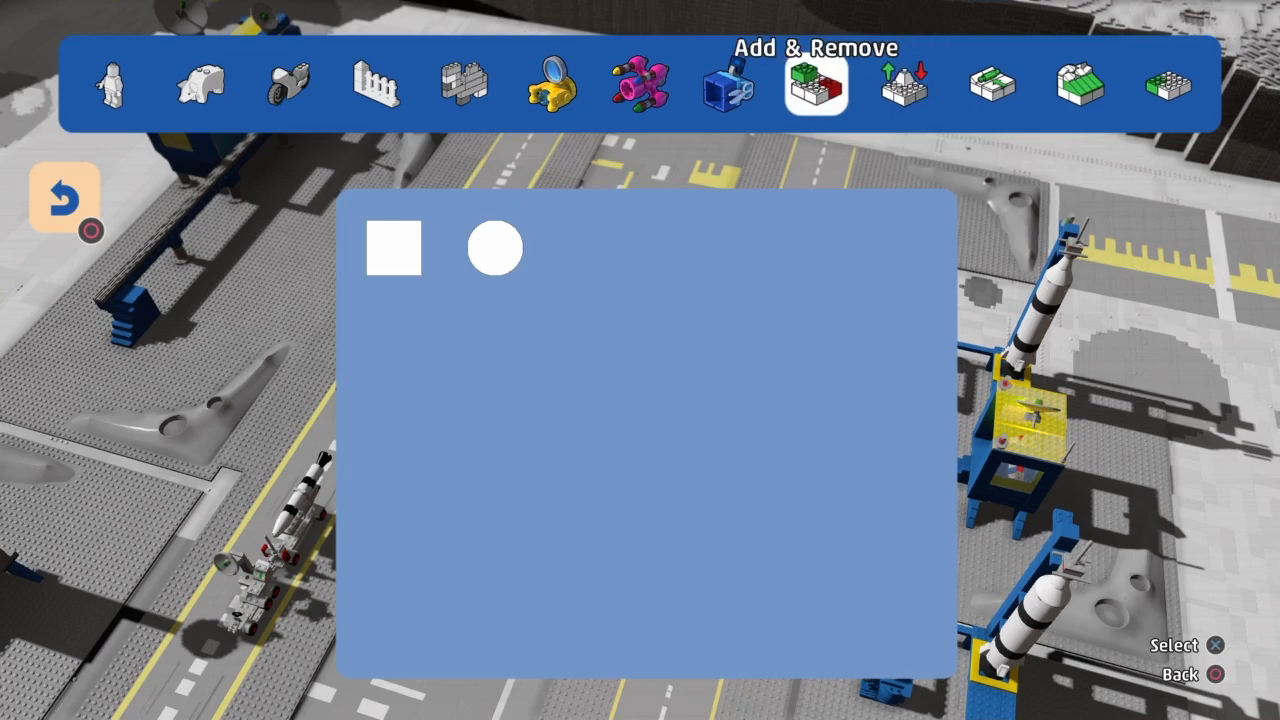